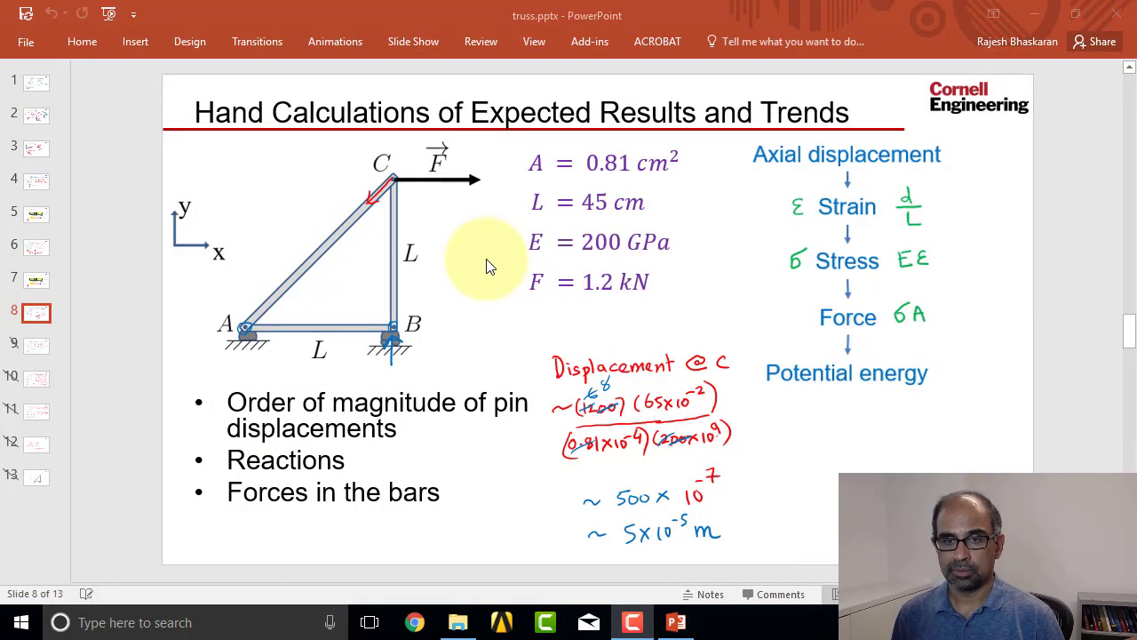
{"action": "mouse_move", "coordinate": [266, 334]}
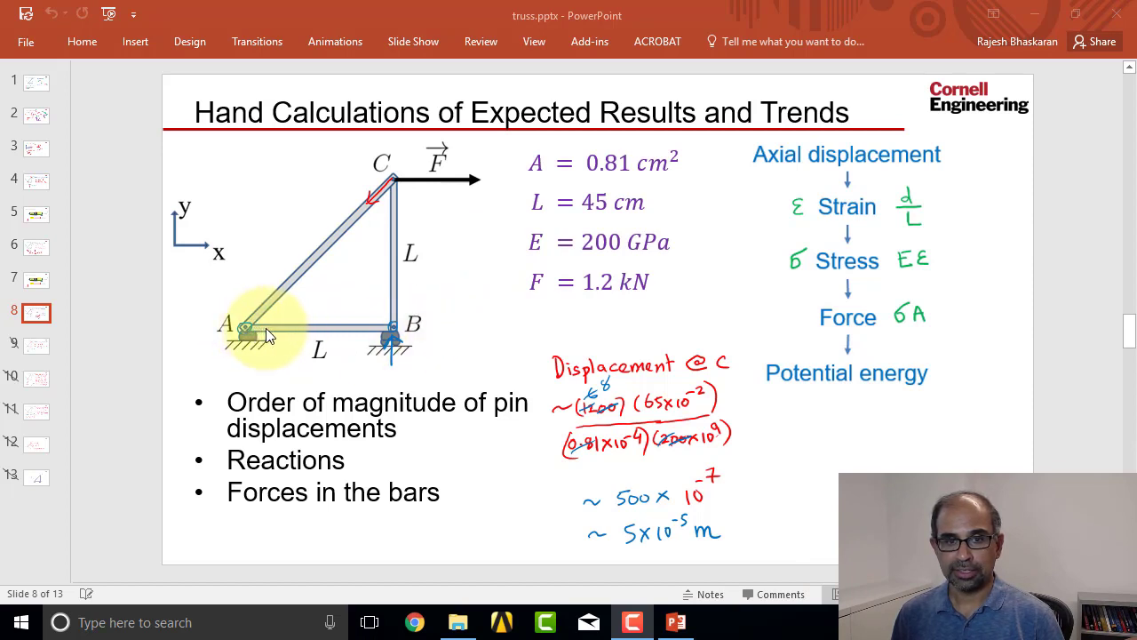
{"action": "mouse_move", "coordinate": [395, 181]}
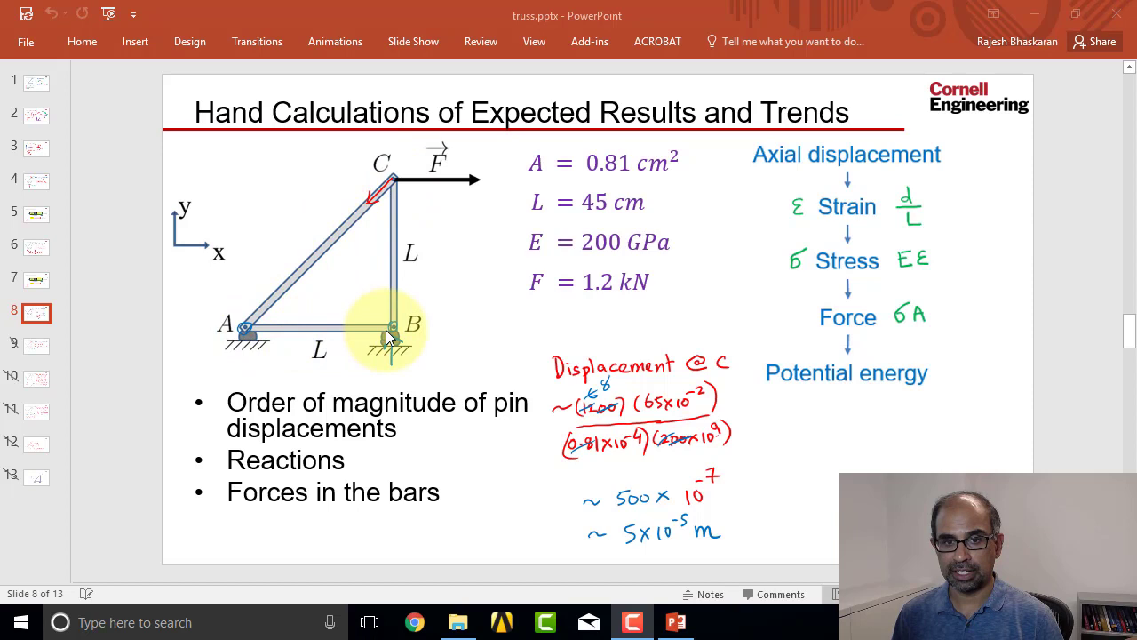
{"action": "mouse_move", "coordinate": [323, 258]}
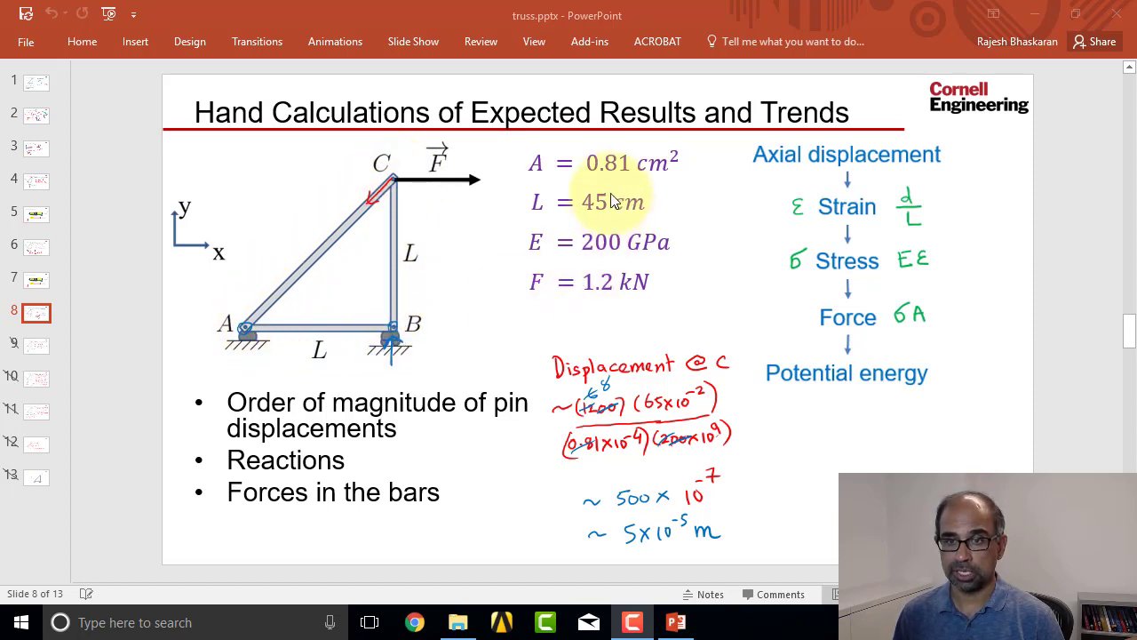
{"action": "mouse_move", "coordinate": [405, 267]}
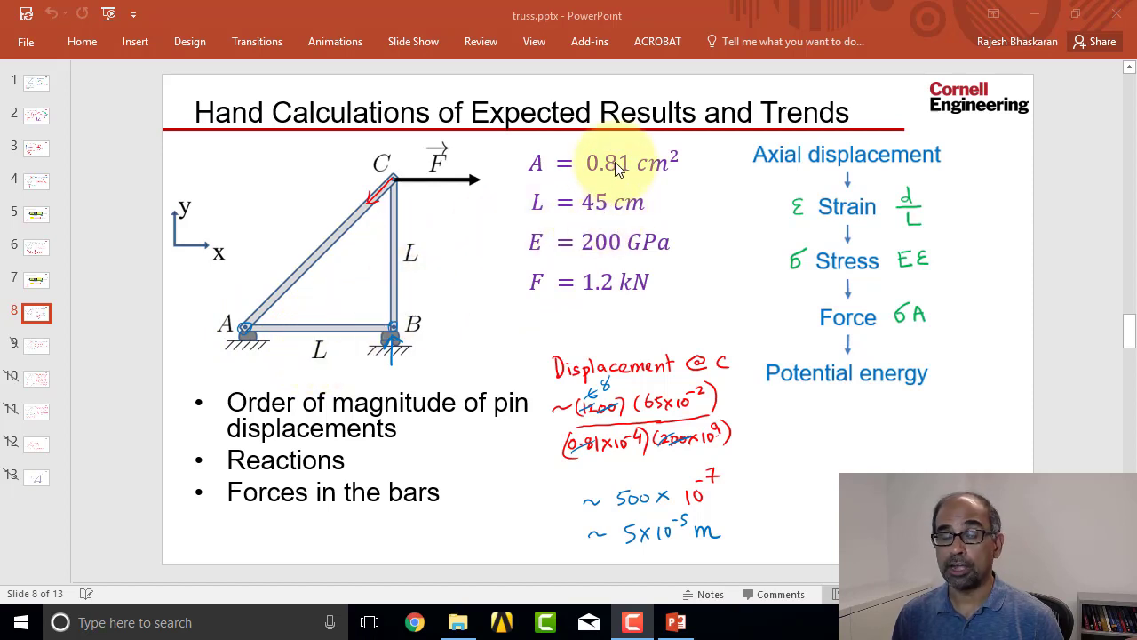
{"action": "mouse_move", "coordinate": [608, 174]}
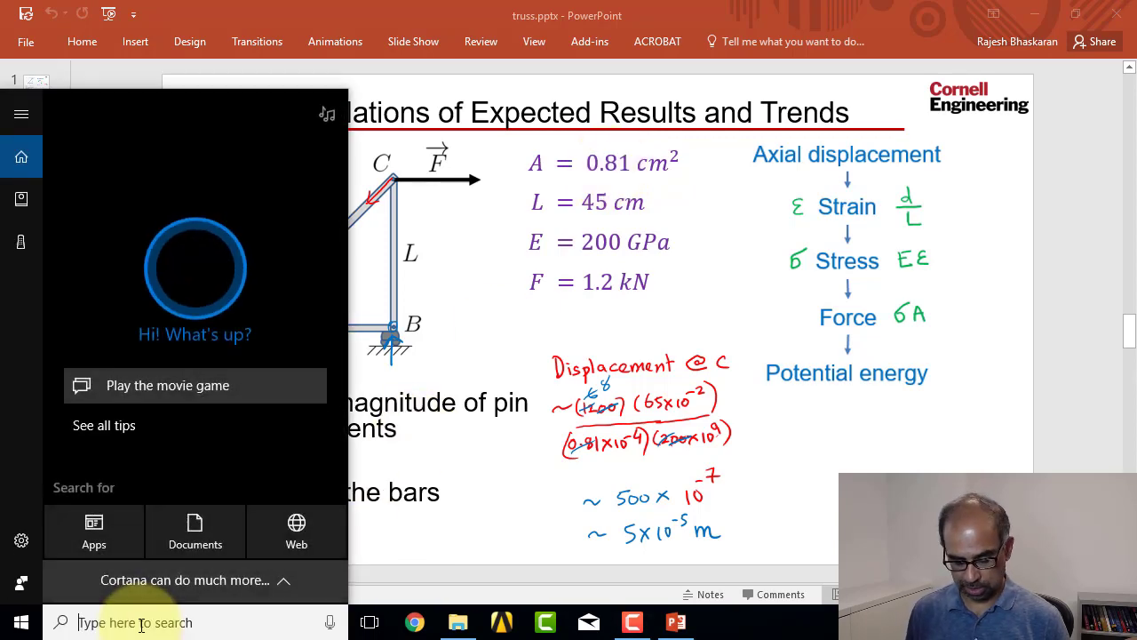
- Search the Start menu for Workbench to launch ANSYS Workbench 18.1
{"action": "type", "text": "w"}
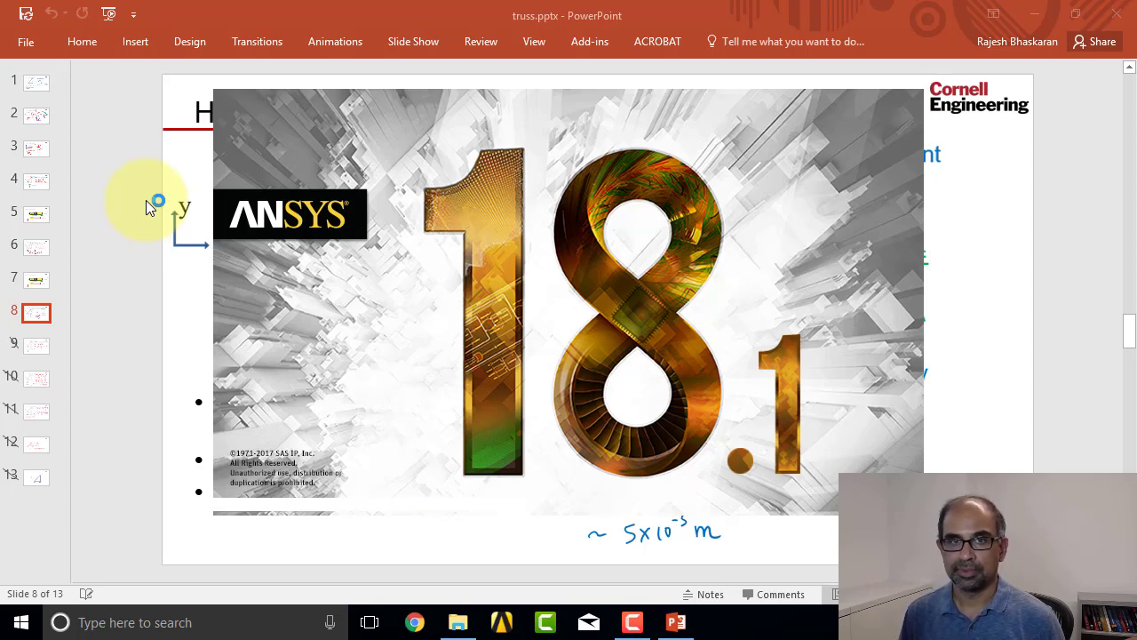
- Add a Static Structural analysis system from the Toolbox to the Project Schematic
{"action": "left_click", "coordinate": [718, 622]}
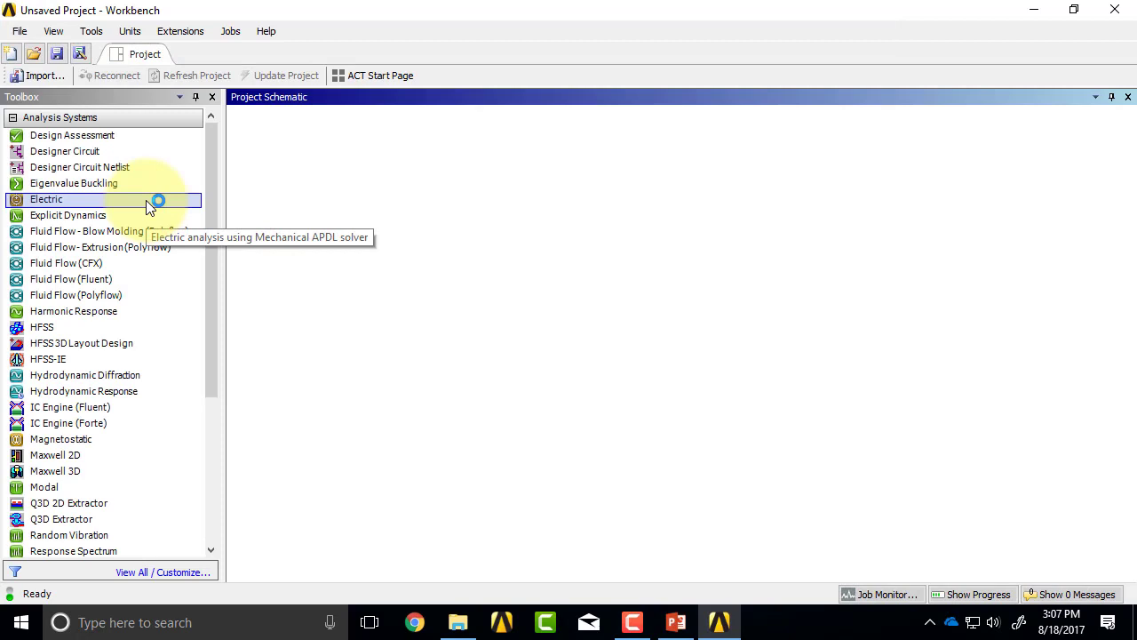
{"action": "mouse_move", "coordinate": [158, 214]}
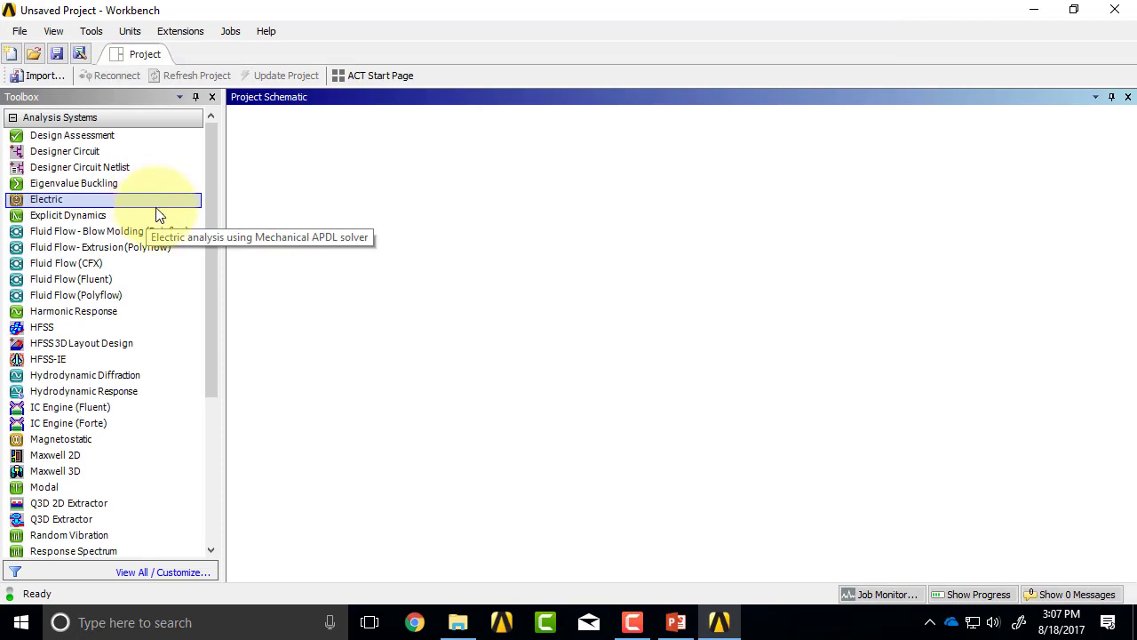
{"action": "mouse_move", "coordinate": [274, 222]}
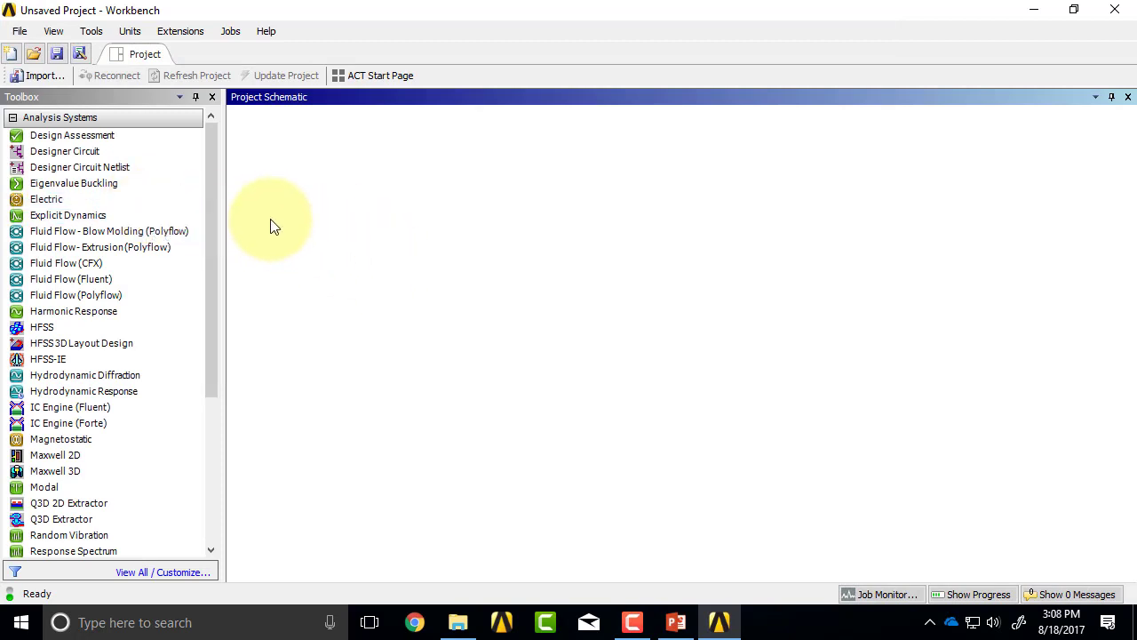
{"action": "left_click", "coordinate": [71, 135]}
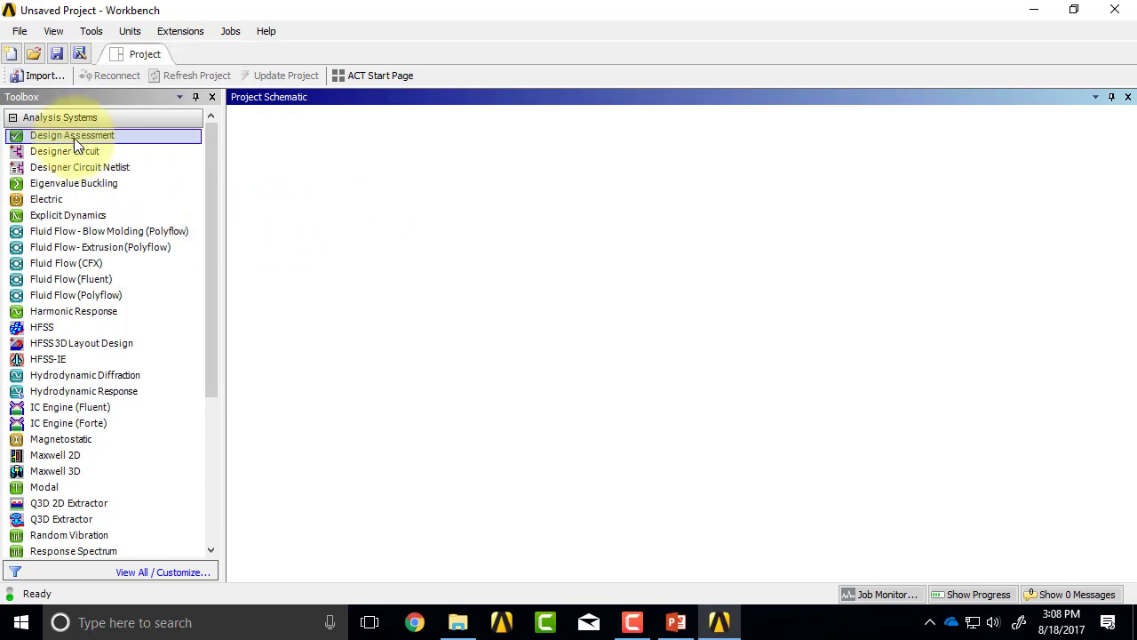
{"action": "left_click", "coordinate": [48, 359]}
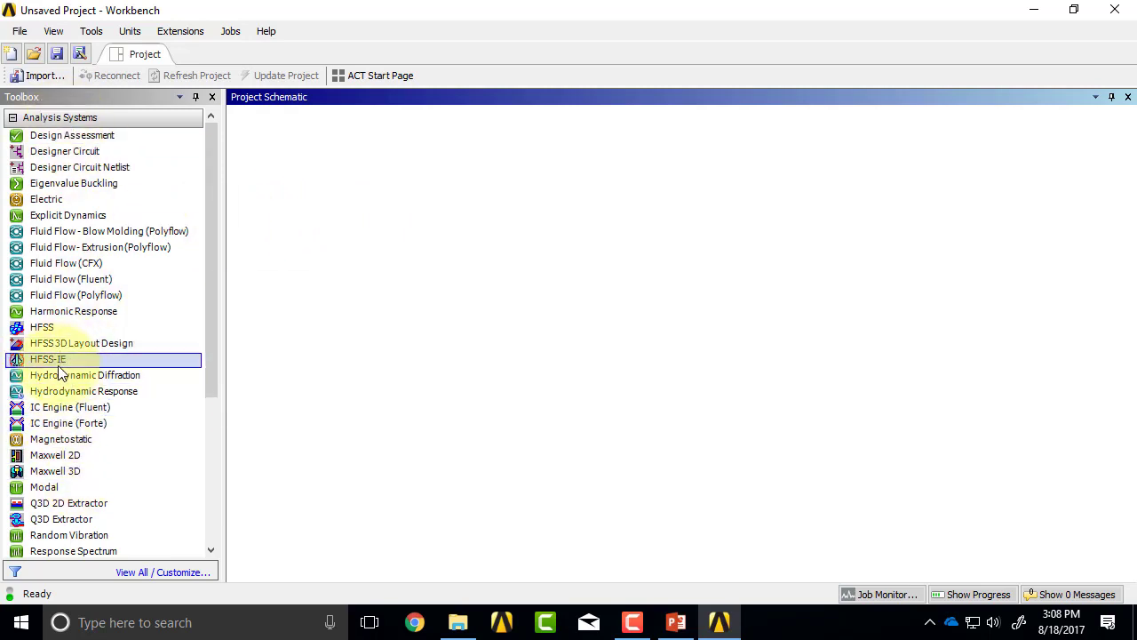
{"action": "scroll", "scroll_direction": "down", "scroll_amount": 3}
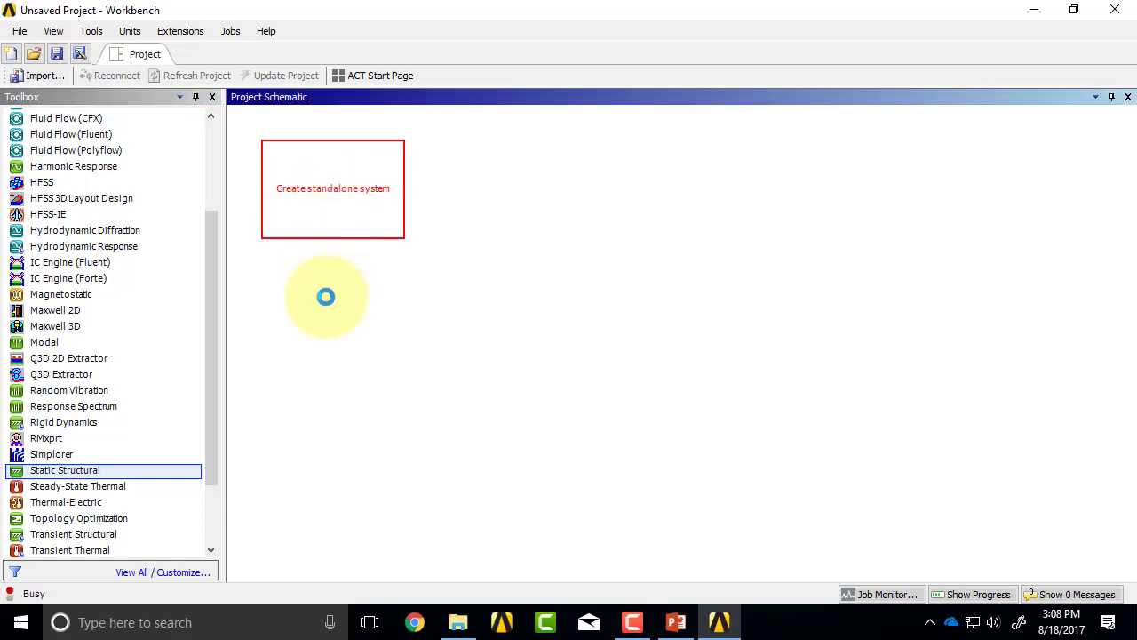
{"action": "double_click", "coordinate": [64, 469]}
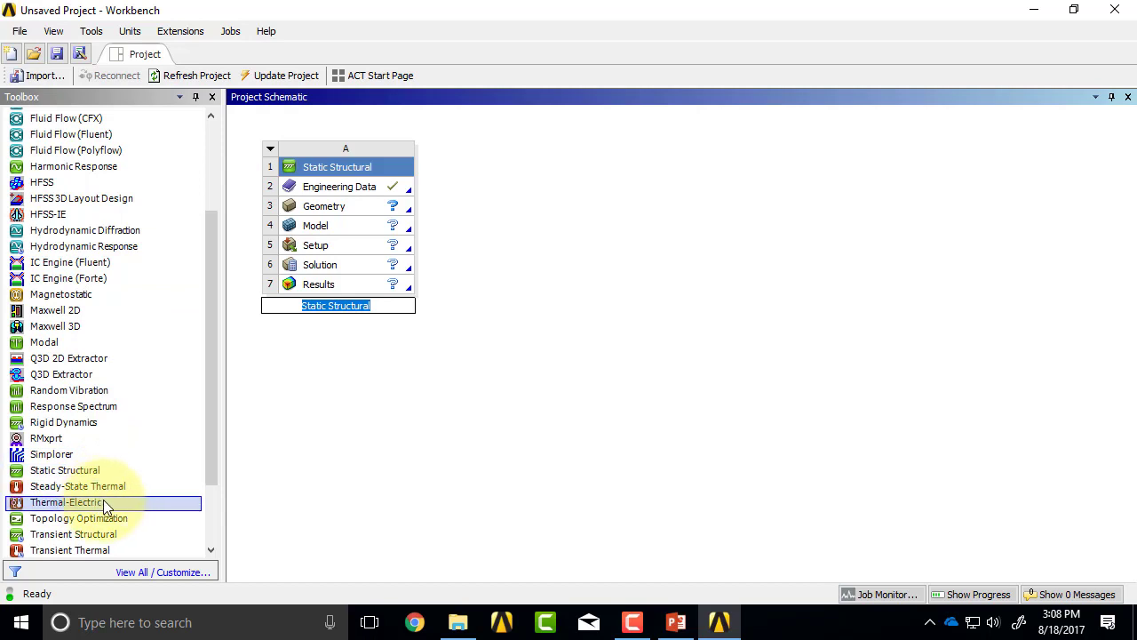
{"action": "mouse_move", "coordinate": [336, 332]}
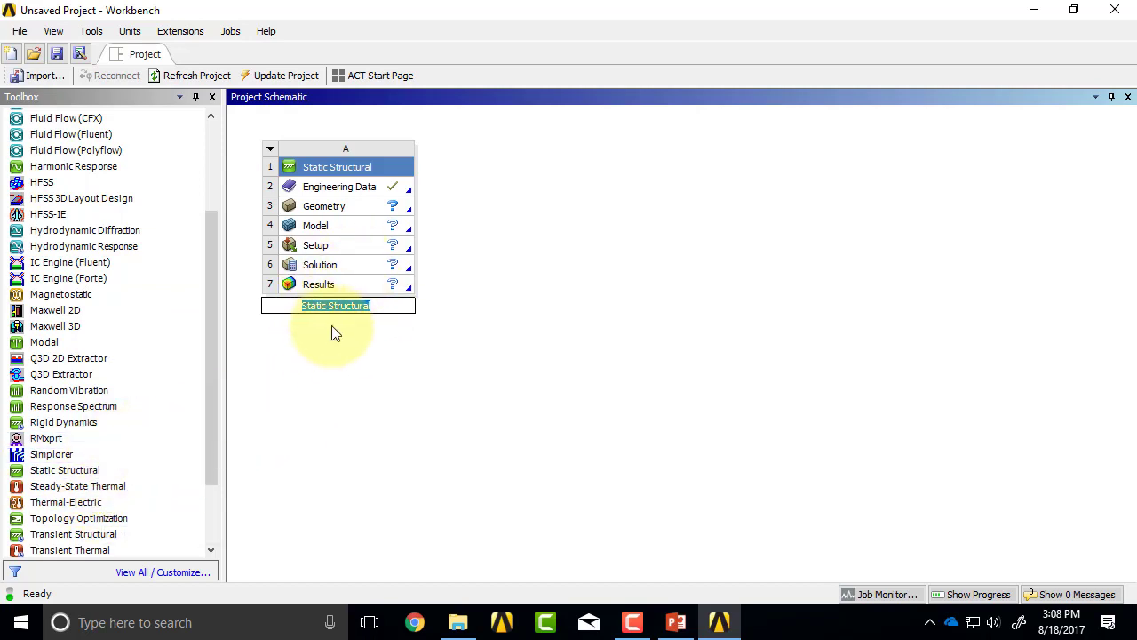
{"action": "mouse_move", "coordinate": [327, 338]}
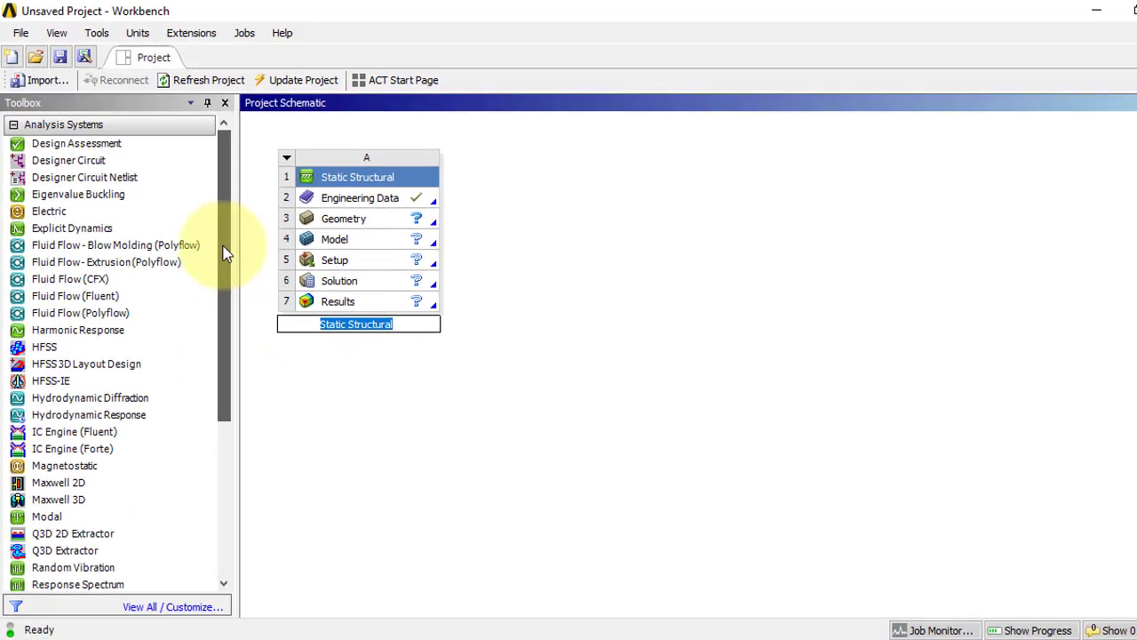
{"action": "left_click", "coordinate": [80, 312]}
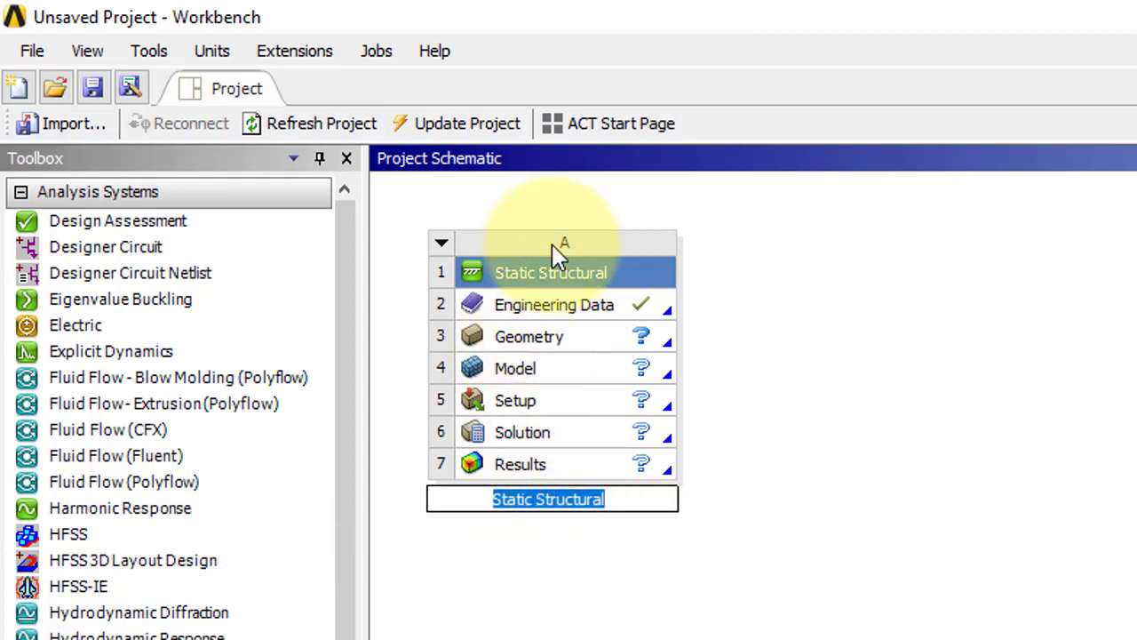
- Name the Static Structural system 'Truss tutorial' and commit it
{"action": "type", "text": "T"}
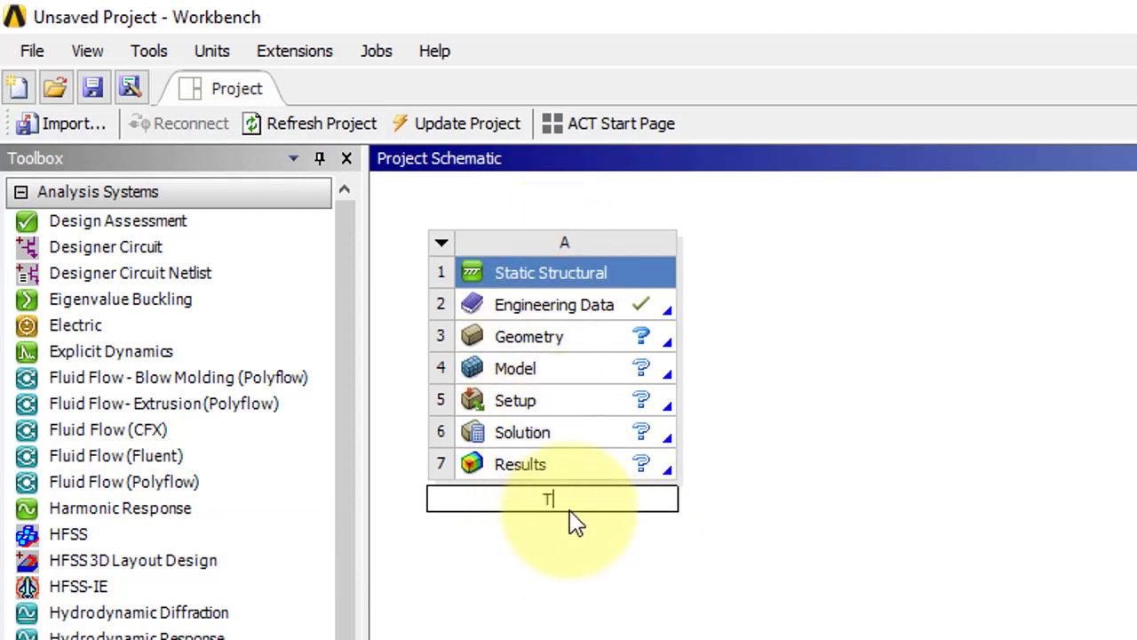
{"action": "type", "text": "russ tu"}
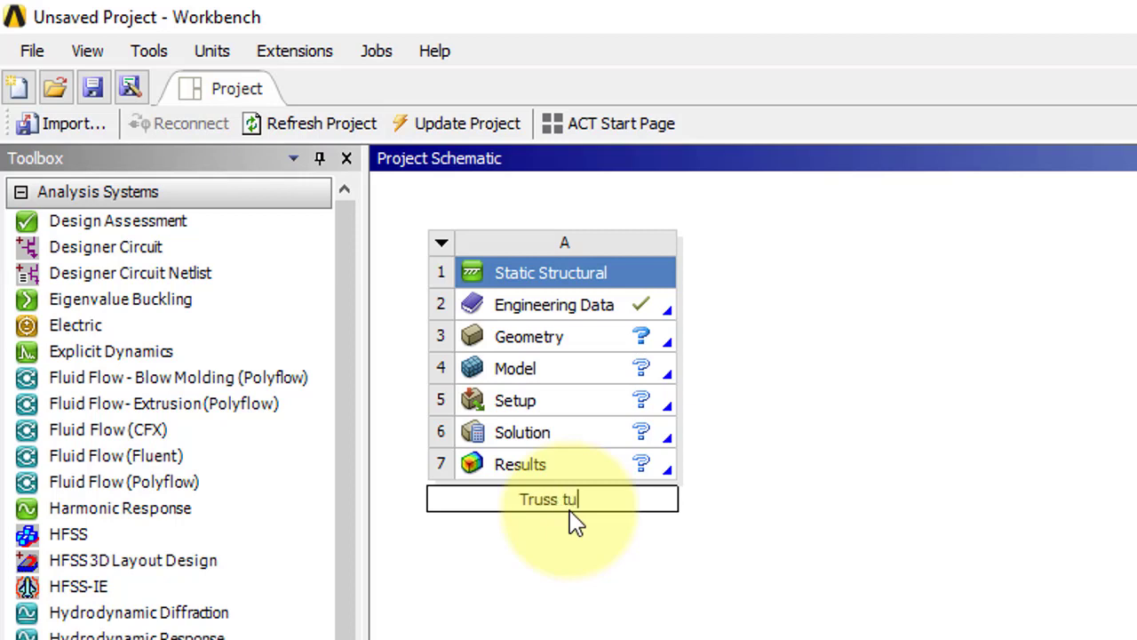
{"action": "type", "text": "torial"}
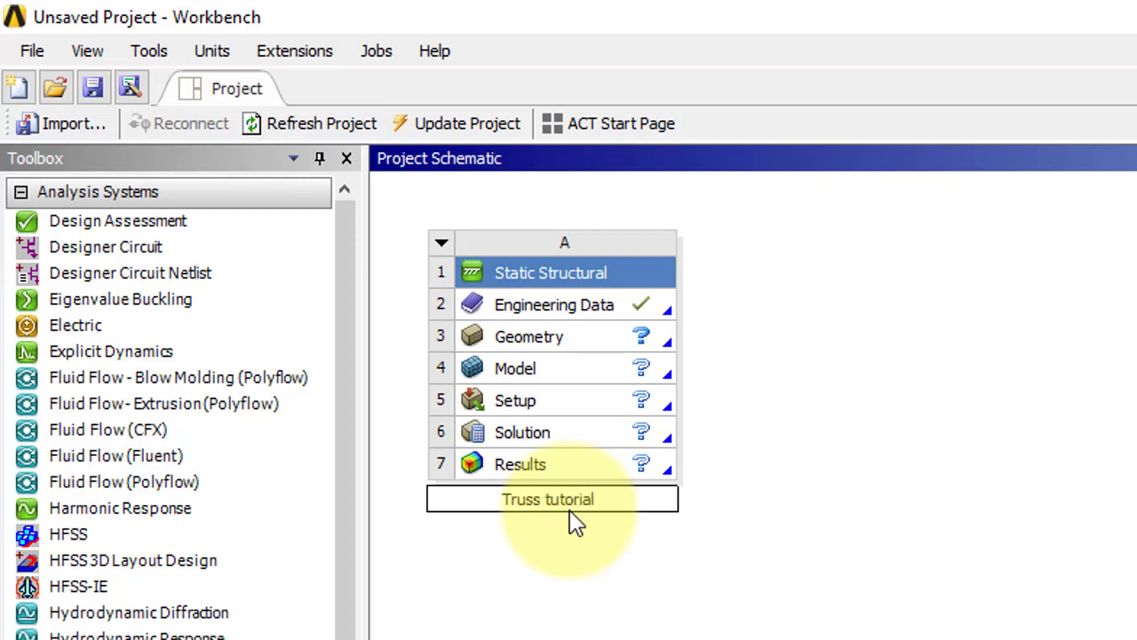
{"action": "left_click", "coordinate": [529, 336]}
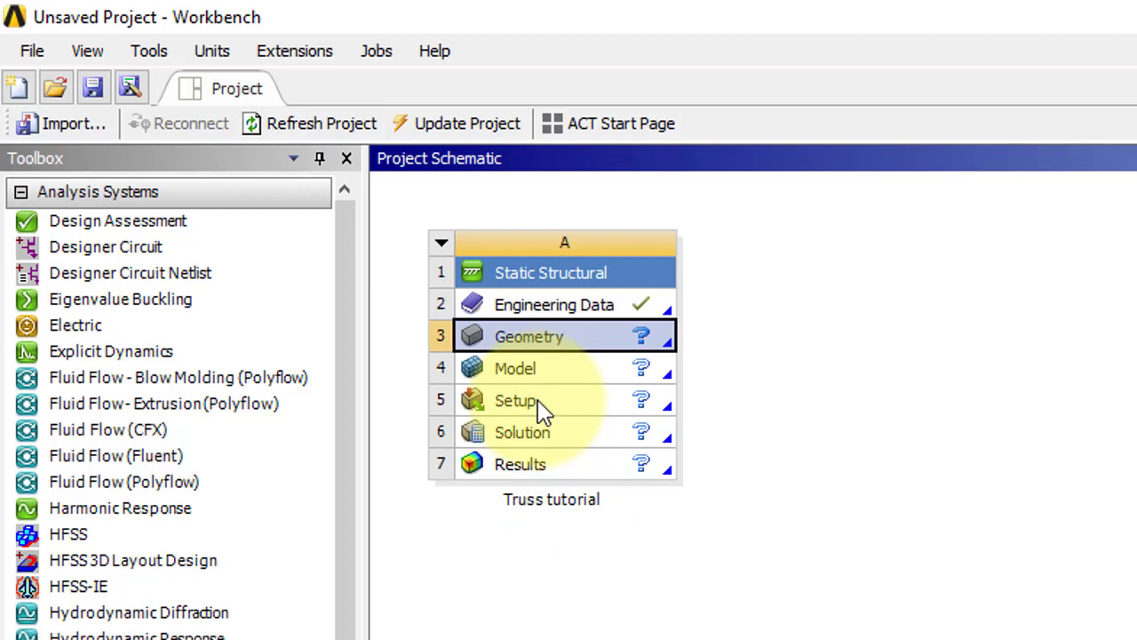
{"action": "mouse_move", "coordinate": [572, 480]}
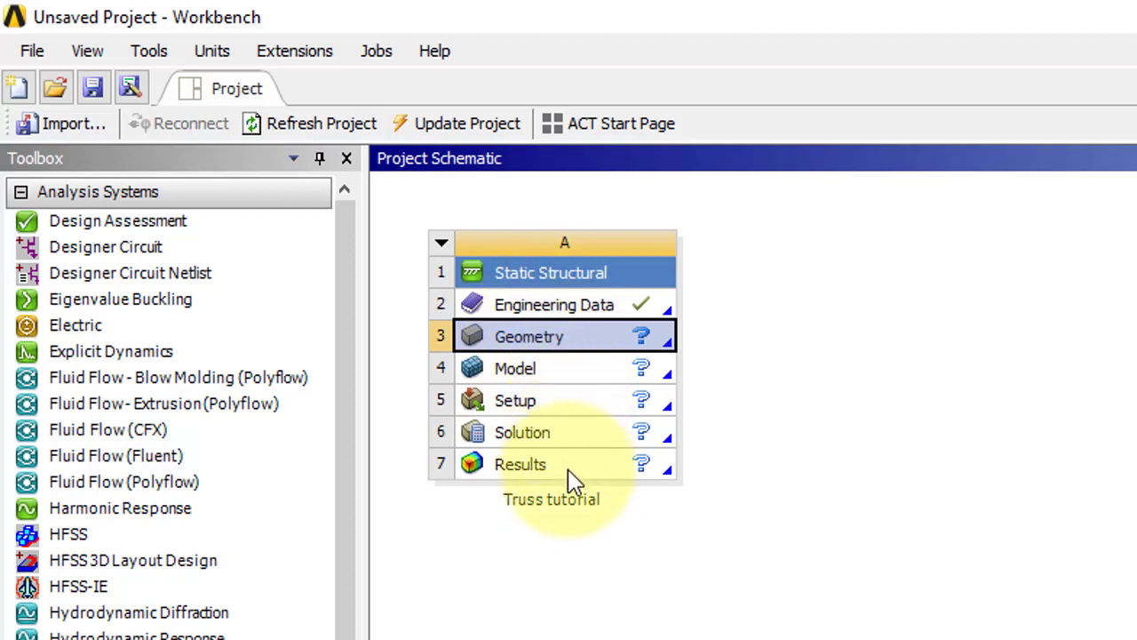
{"action": "mouse_move", "coordinate": [618, 311]}
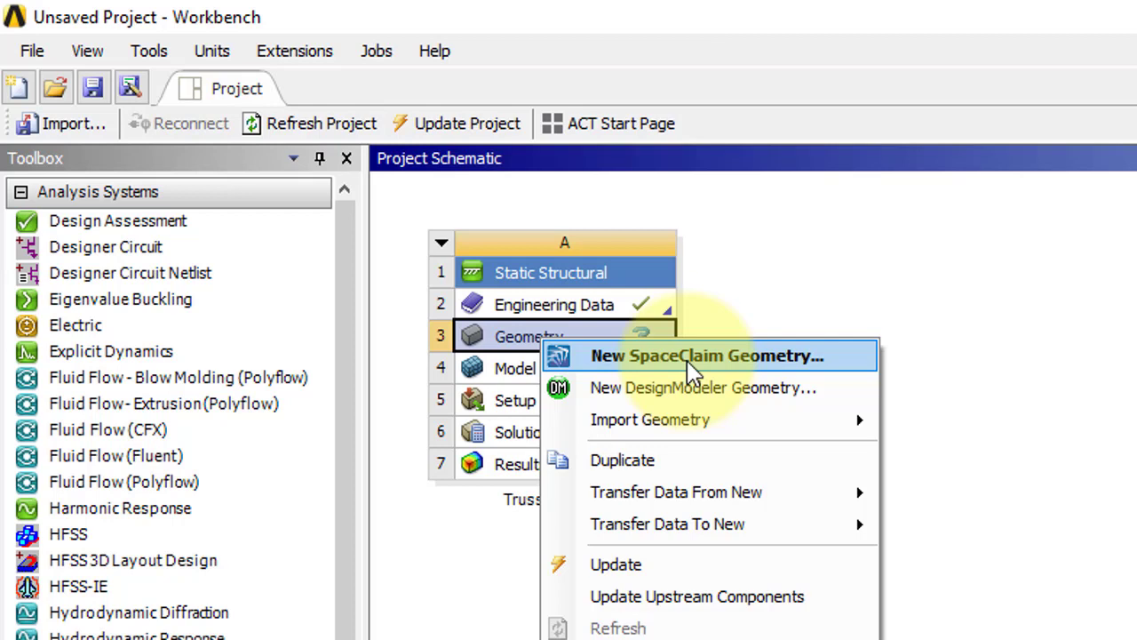
{"action": "mouse_move", "coordinate": [682, 387]}
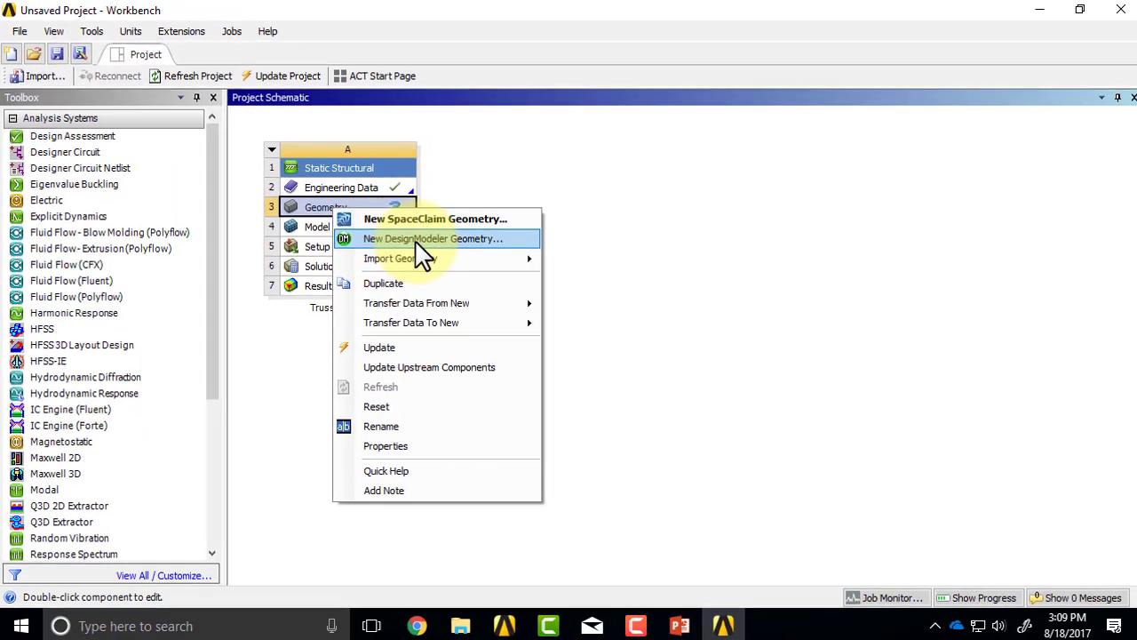
- Start a new DesignModeler geometry from the Truss tutorial Geometry cell
{"action": "left_click", "coordinate": [434, 238]}
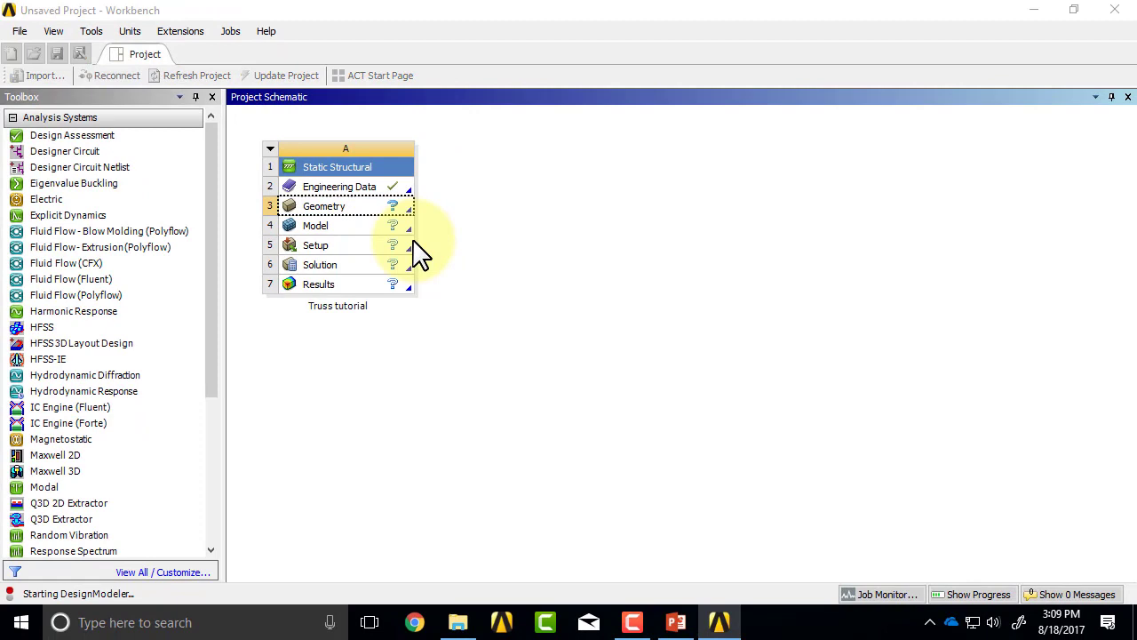
{"action": "double_click", "coordinate": [323, 206]}
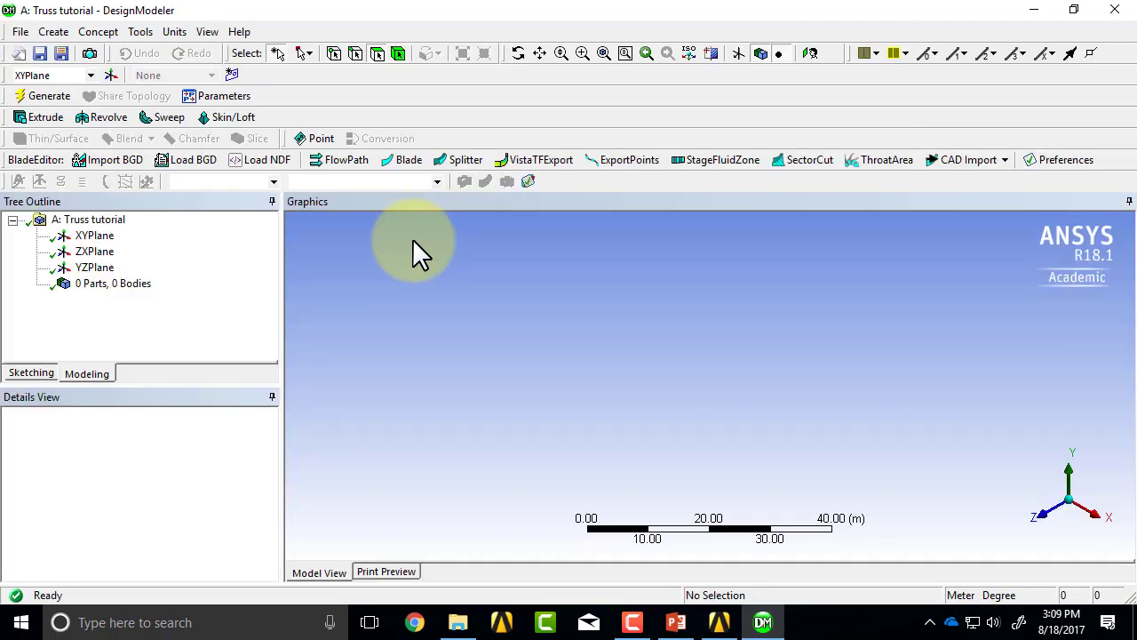
- Set the length unit to Centimeter and select XYPlane for sketching
{"action": "left_click", "coordinate": [174, 32]}
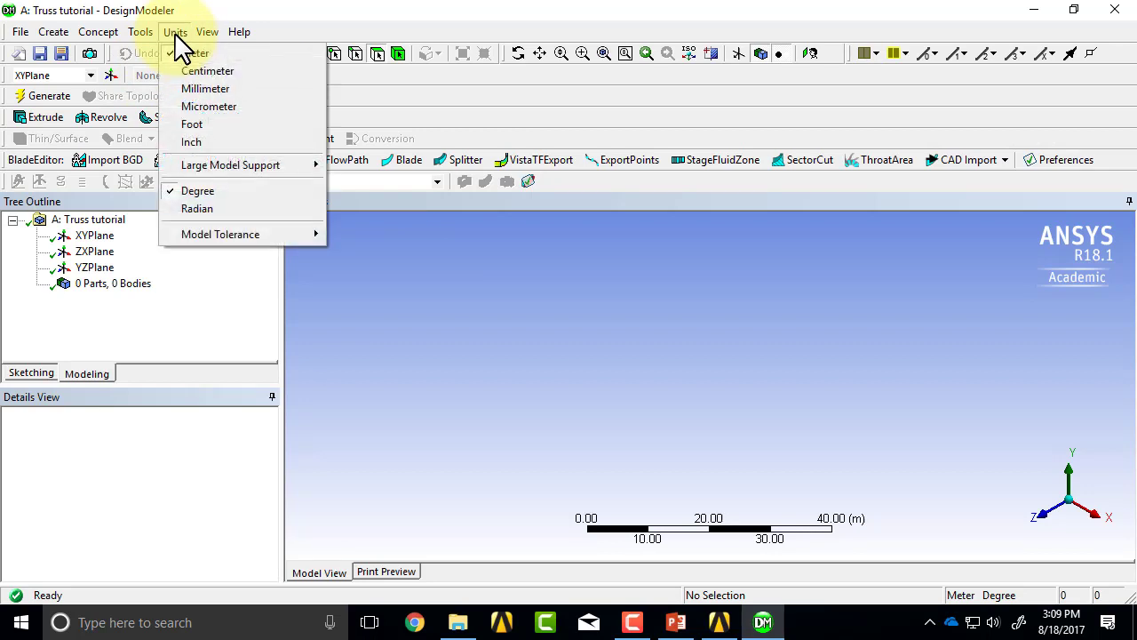
{"action": "left_click", "coordinate": [206, 71]}
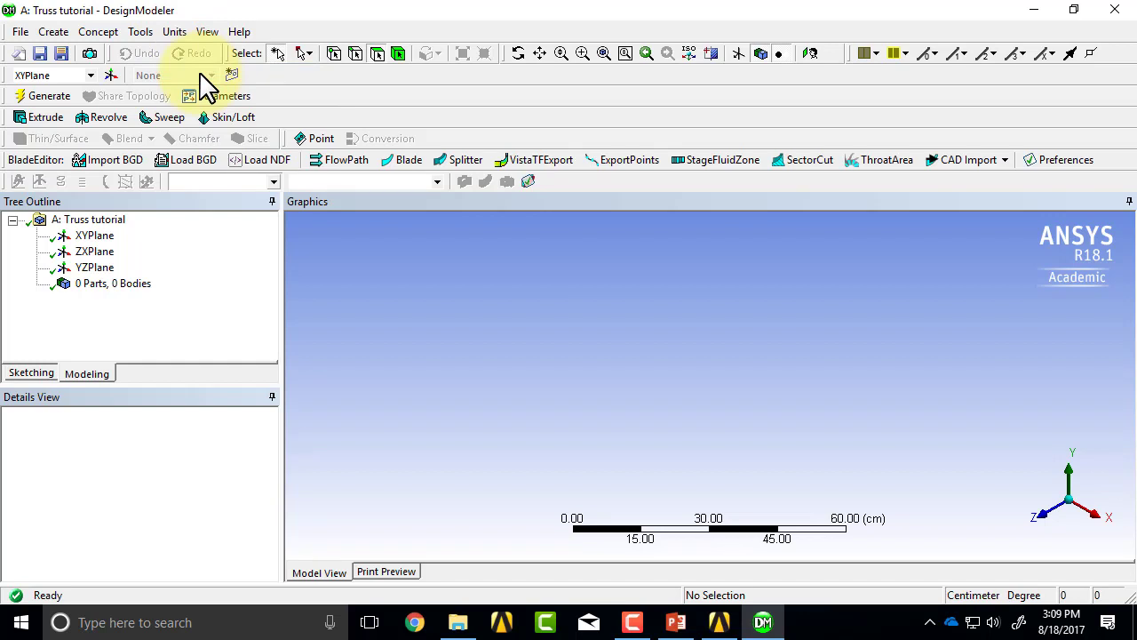
{"action": "mouse_move", "coordinate": [221, 288]}
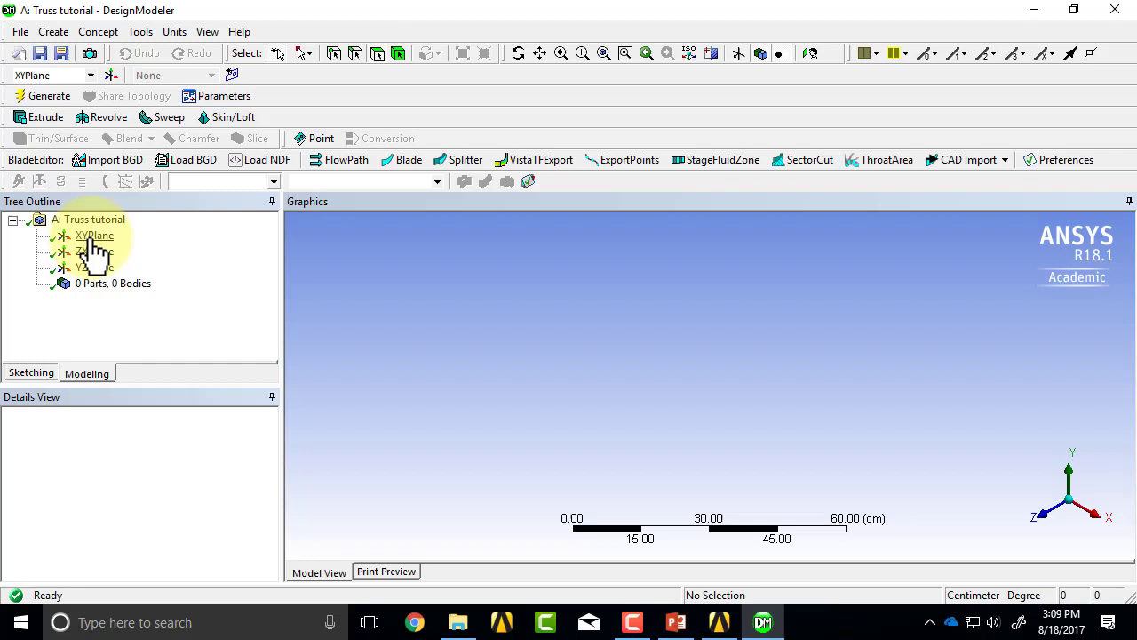
{"action": "left_click", "coordinate": [96, 235]}
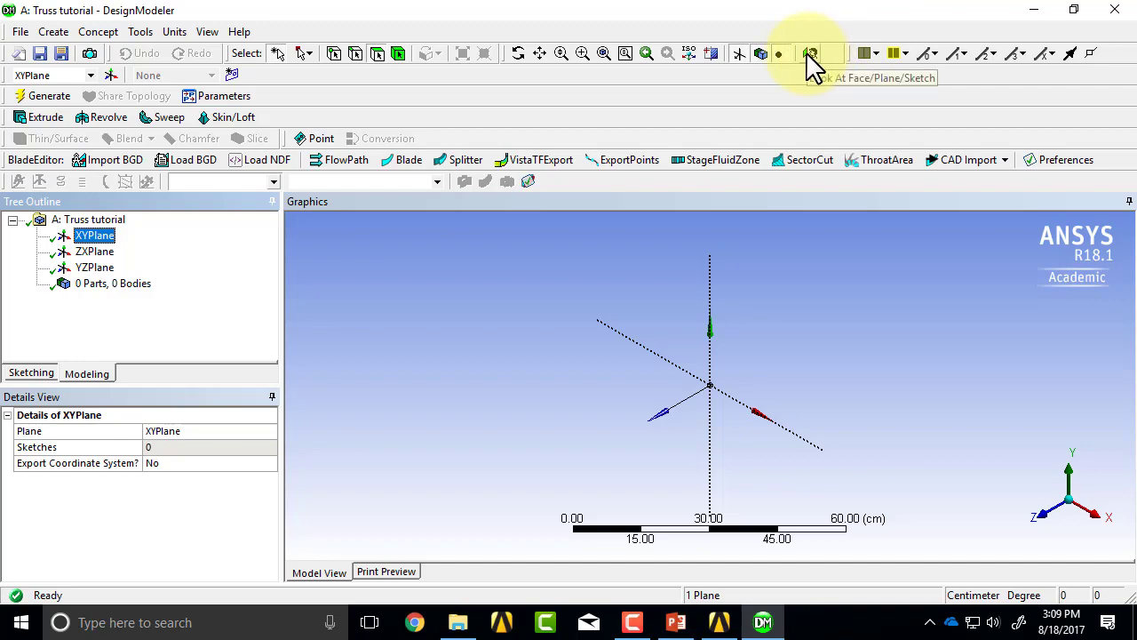
- Look at the XY plane, enter sketching and switch on Global and Cursor auto constraints
{"action": "left_click", "coordinate": [810, 53]}
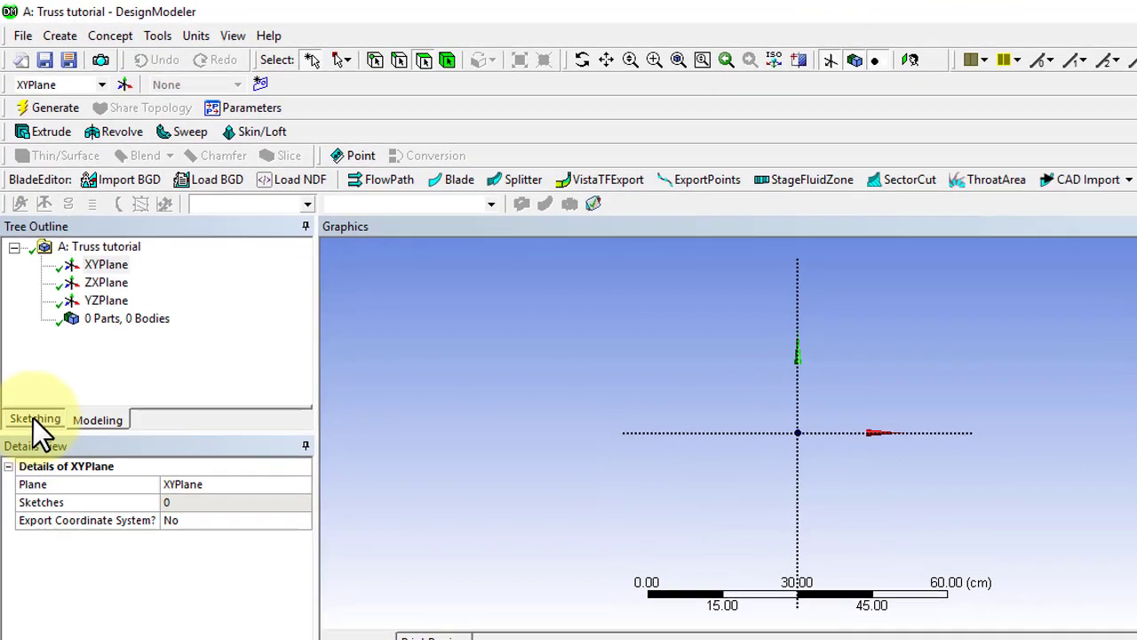
{"action": "left_click", "coordinate": [35, 420]}
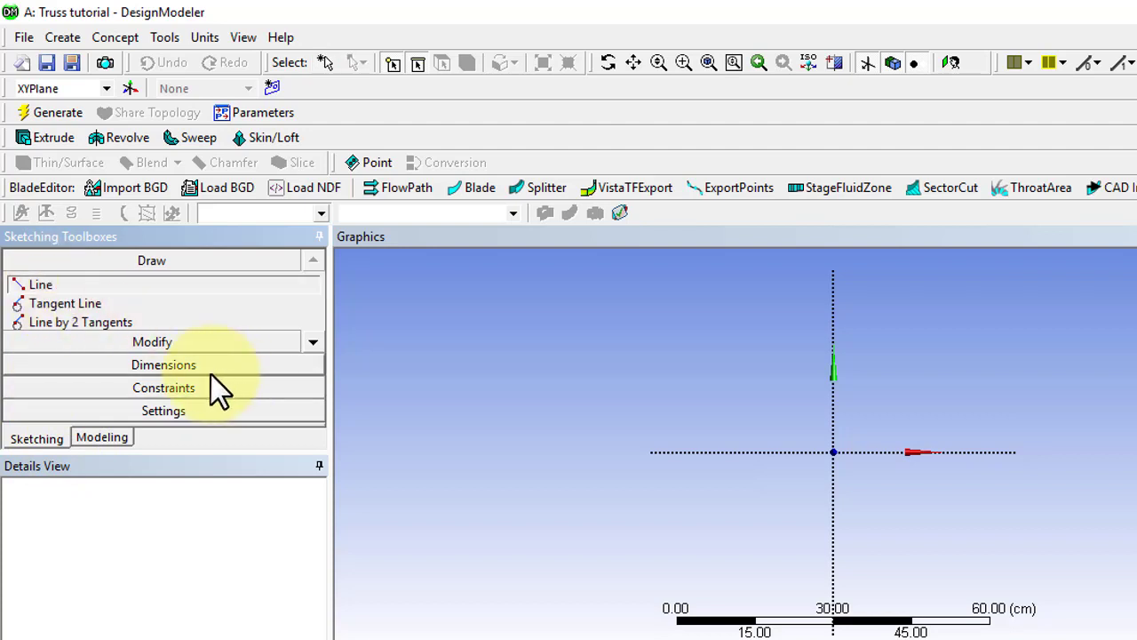
{"action": "mouse_move", "coordinate": [832, 453]}
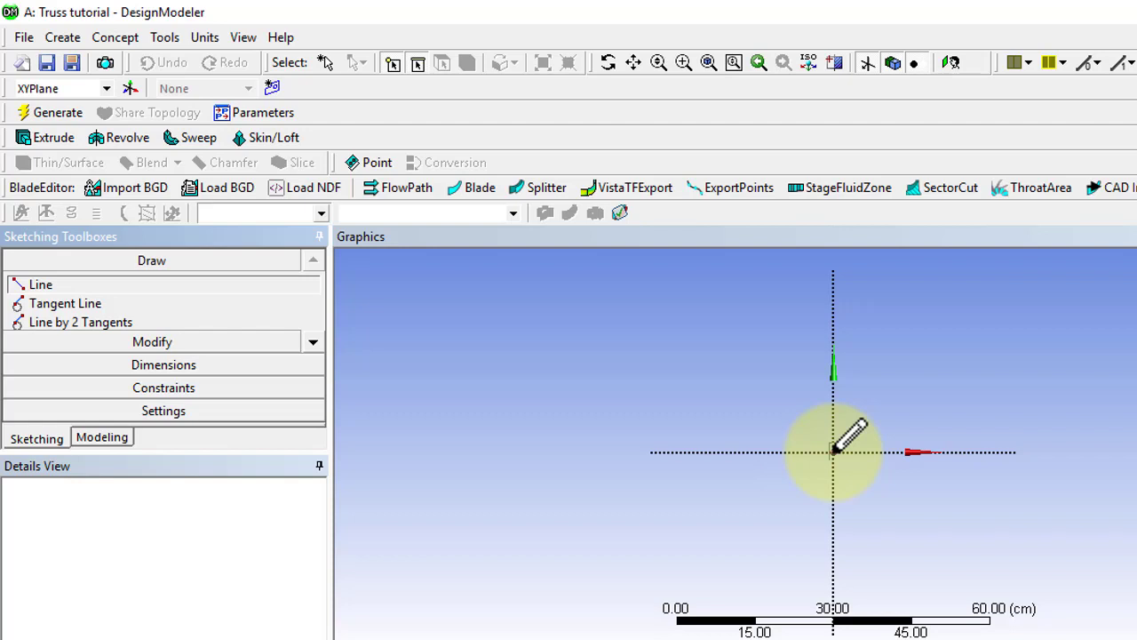
{"action": "left_click", "coordinate": [164, 388]}
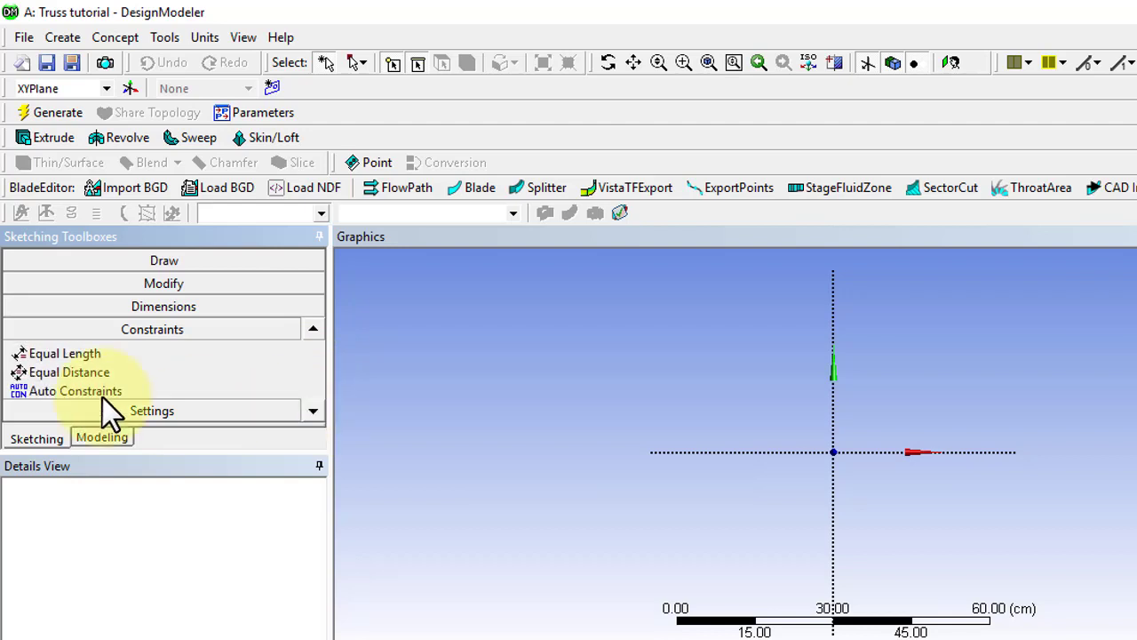
{"action": "left_click", "coordinate": [75, 391]}
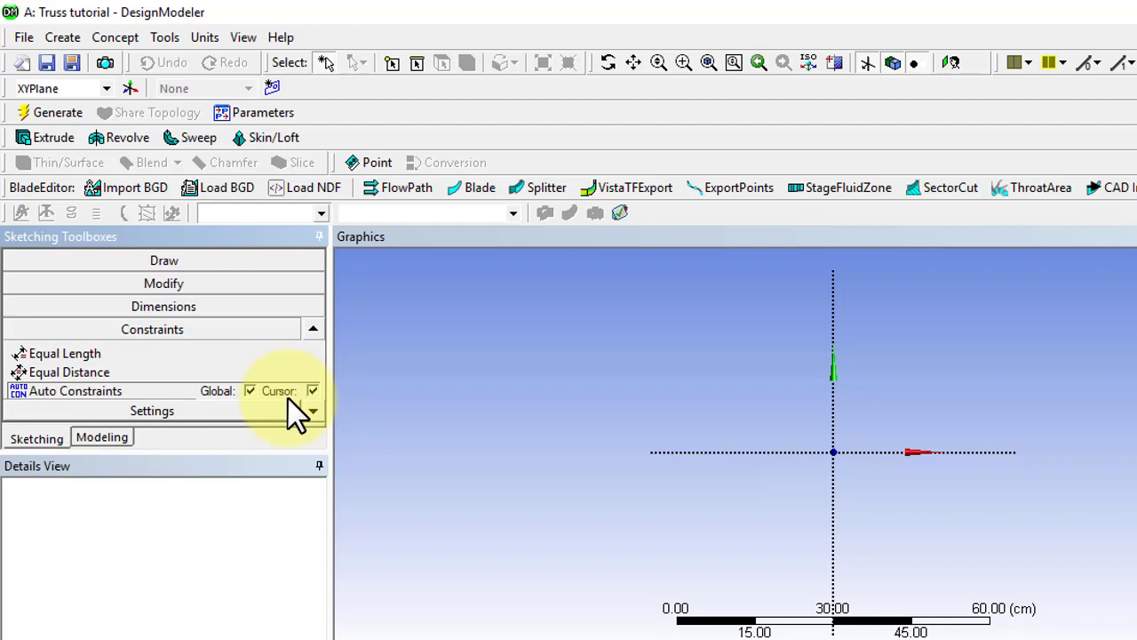
{"action": "mouse_move", "coordinate": [228, 441]}
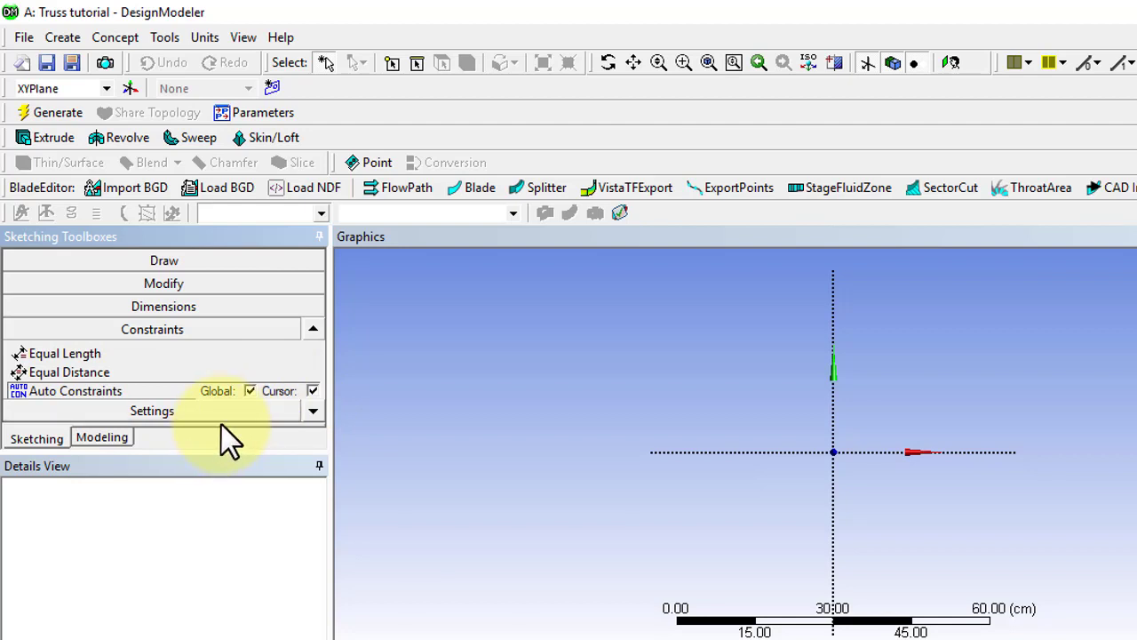
{"action": "mouse_move", "coordinate": [213, 284]}
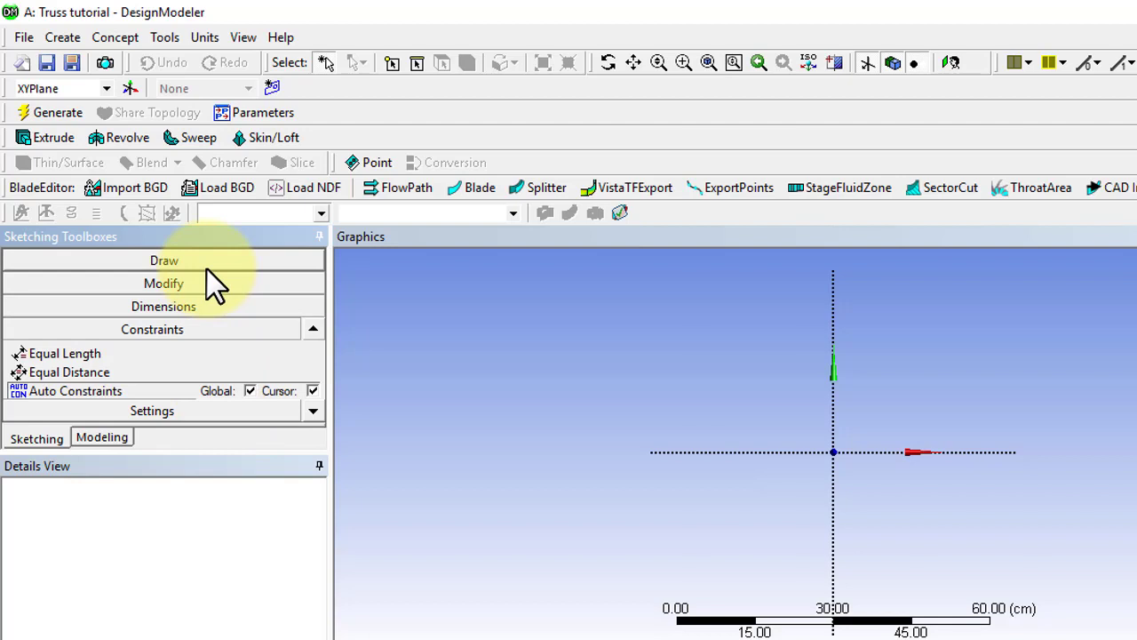
{"action": "left_click", "coordinate": [164, 259]}
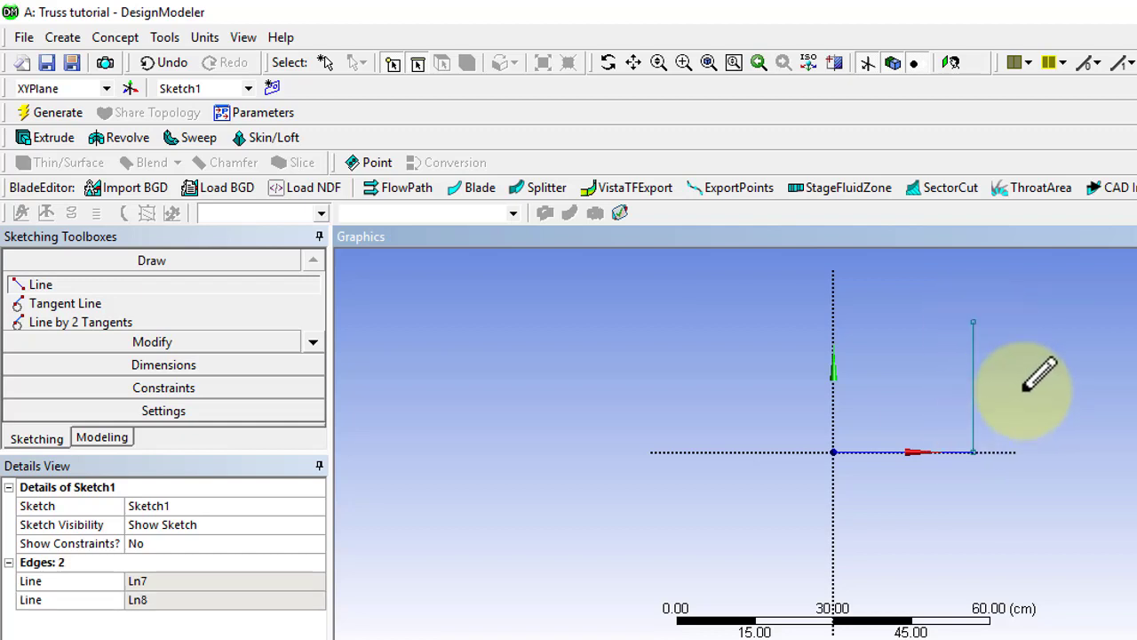
{"action": "mouse_move", "coordinate": [974, 320]}
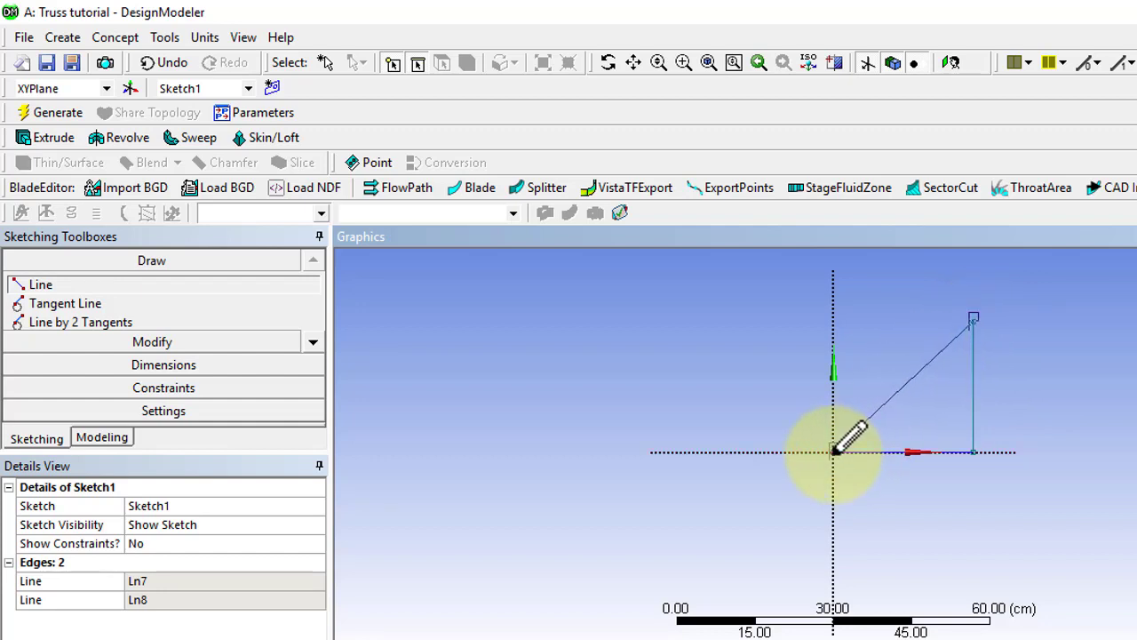
- Draw the diagonal line back to the origin to close the right triangle
{"action": "left_click", "coordinate": [832, 451]}
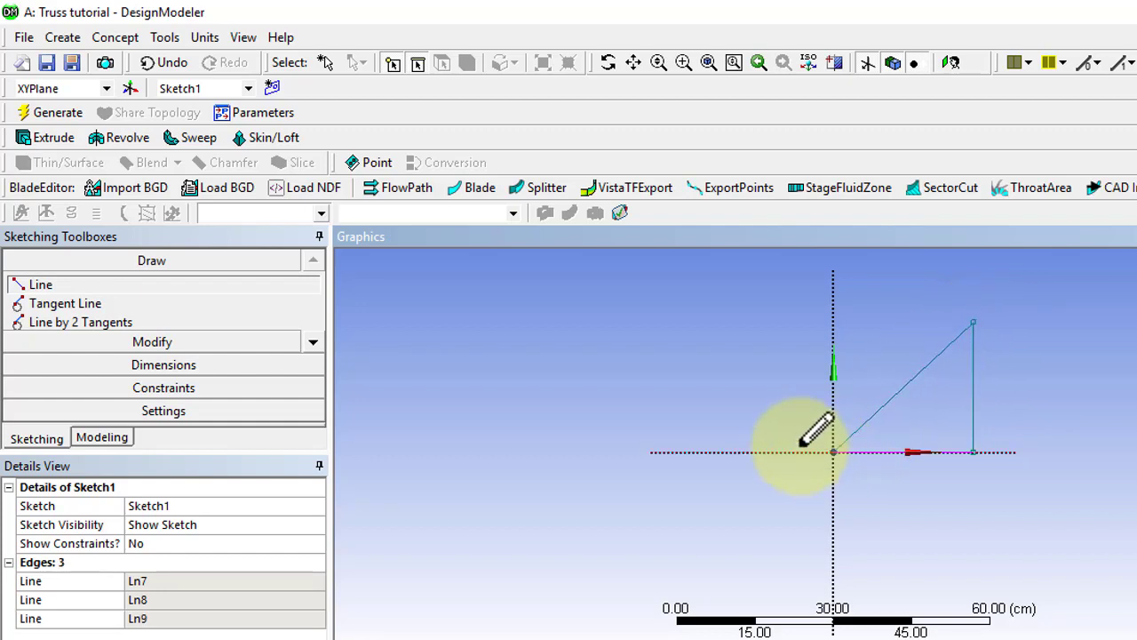
{"action": "mouse_move", "coordinate": [631, 391]}
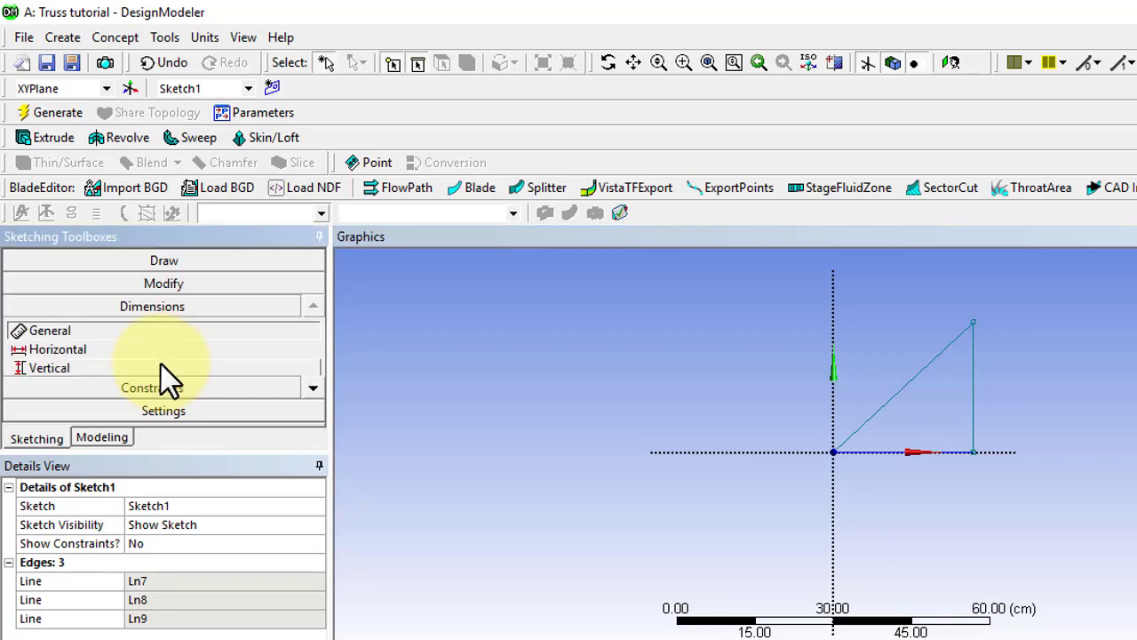
- Dimension the triangle's horizontal and vertical legs H1 and V2 as 45 cm each
{"action": "key", "text": "alt+tab"}
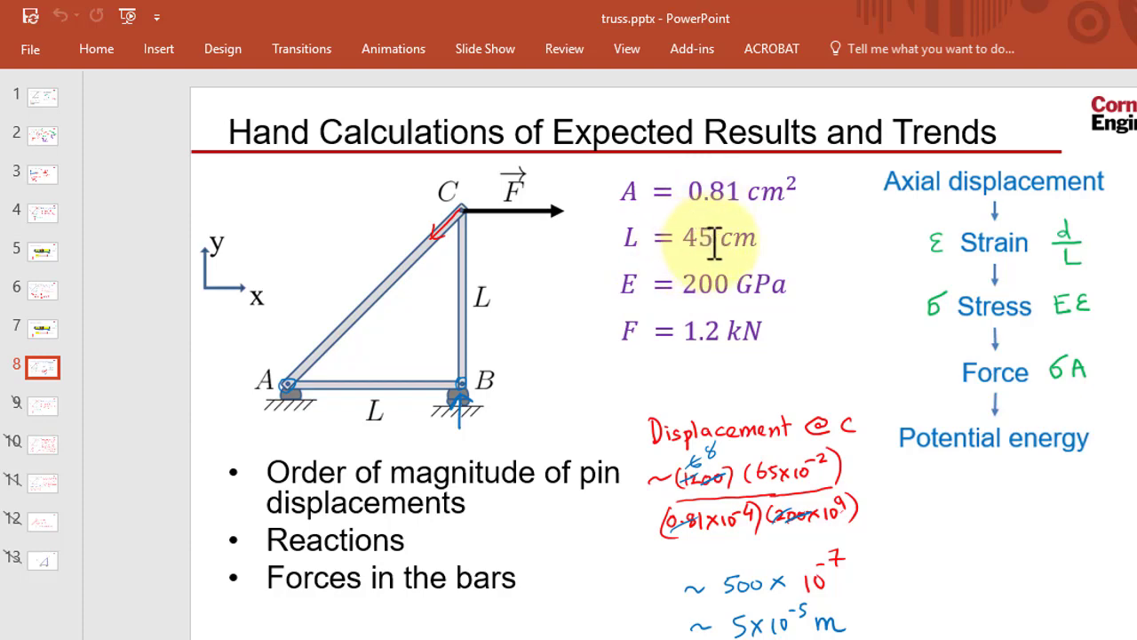
{"action": "key", "text": "alt"}
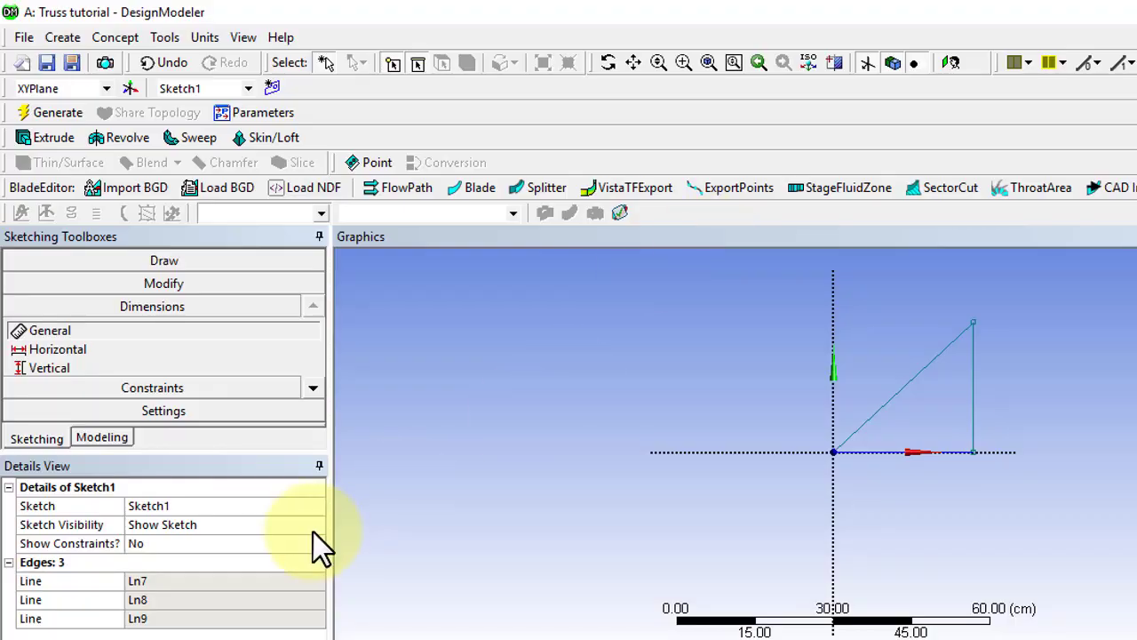
{"action": "mouse_move", "coordinate": [839, 441]}
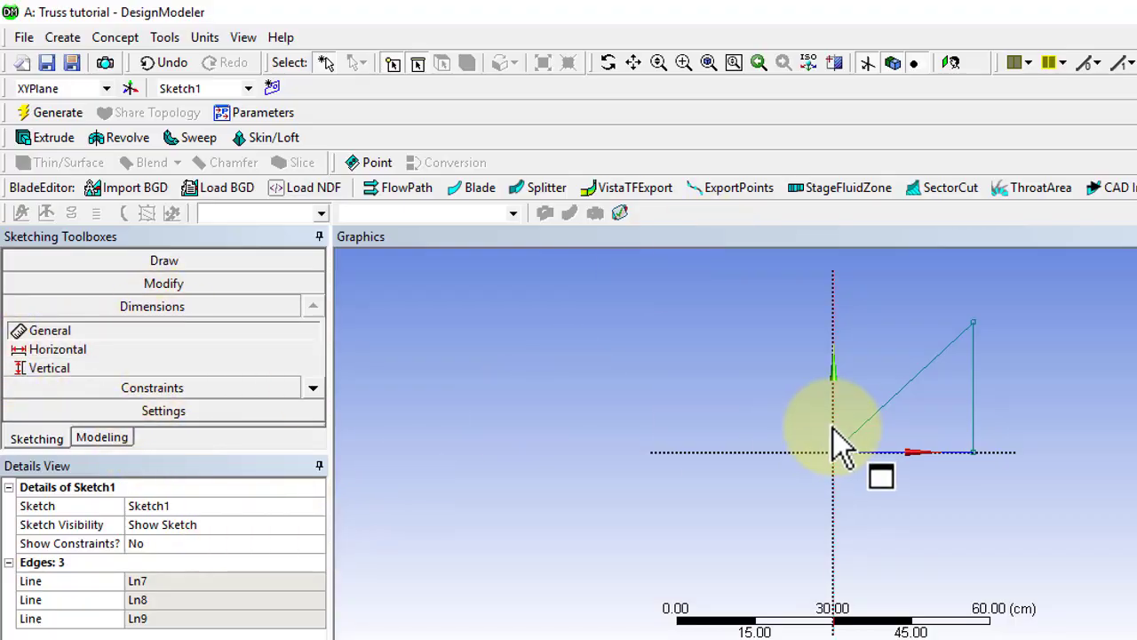
{"action": "left_click", "coordinate": [951, 453]}
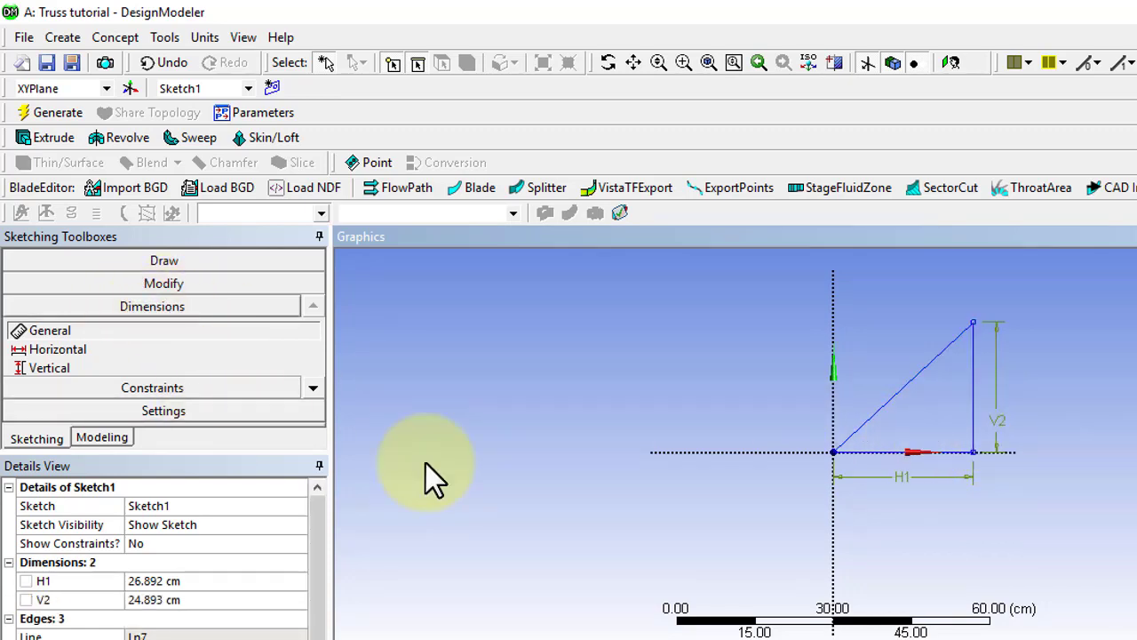
{"action": "double_click", "coordinate": [178, 579]}
{"action": "type", "text": "45"}
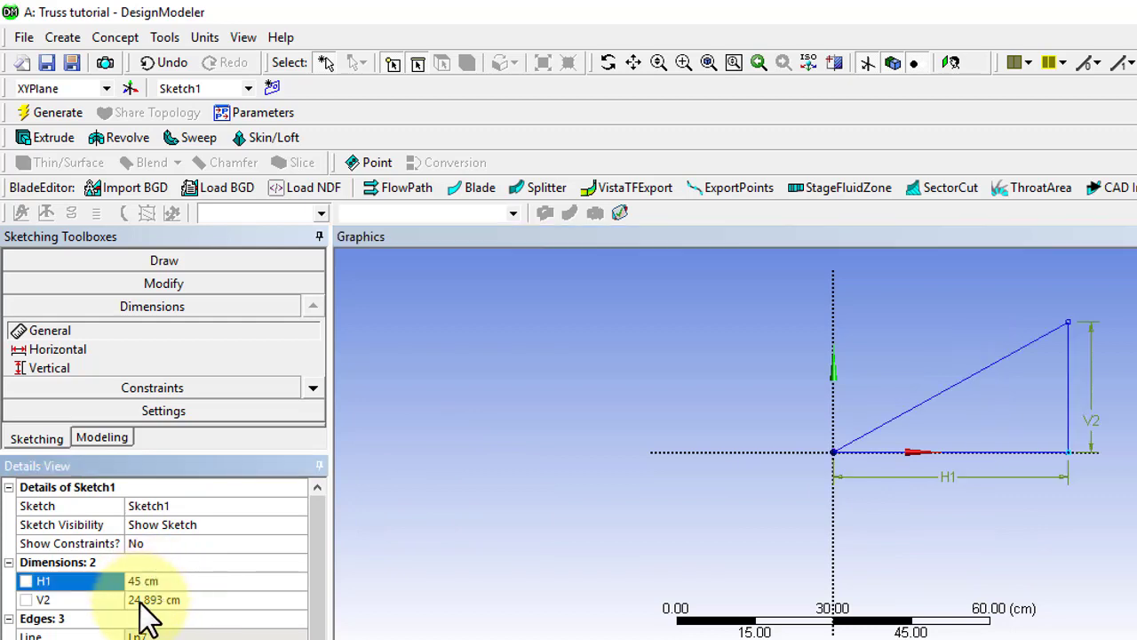
{"action": "left_click", "coordinate": [42, 599]}
{"action": "type", "text": "45"}
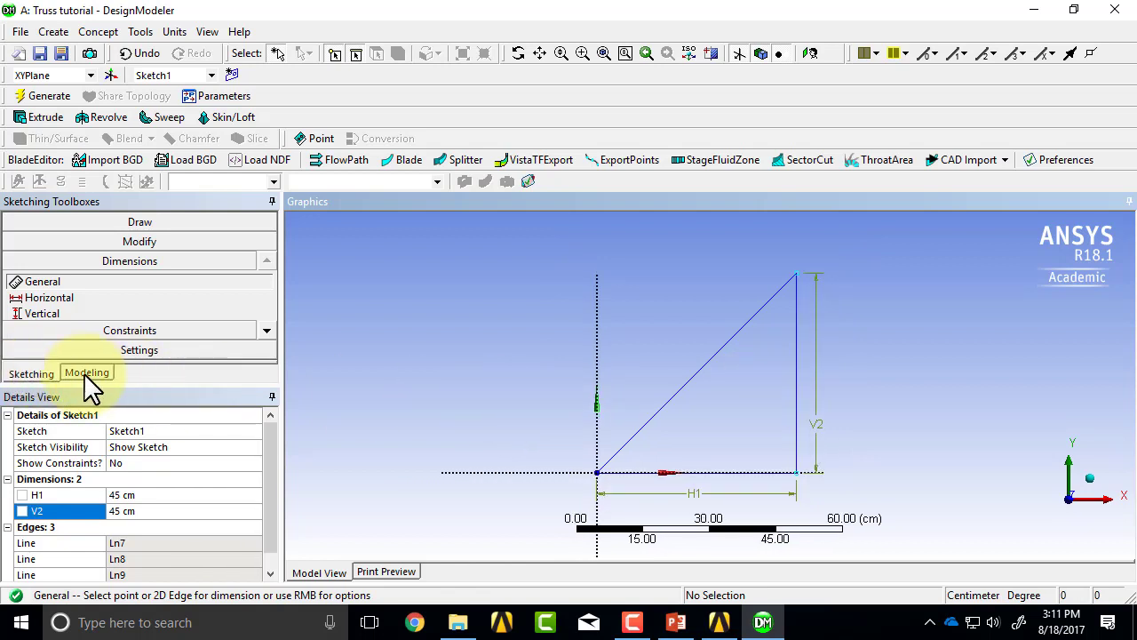
- Return from sketching to Modeling with the finished 45 cm triangle sketch
{"action": "left_click", "coordinate": [85, 373]}
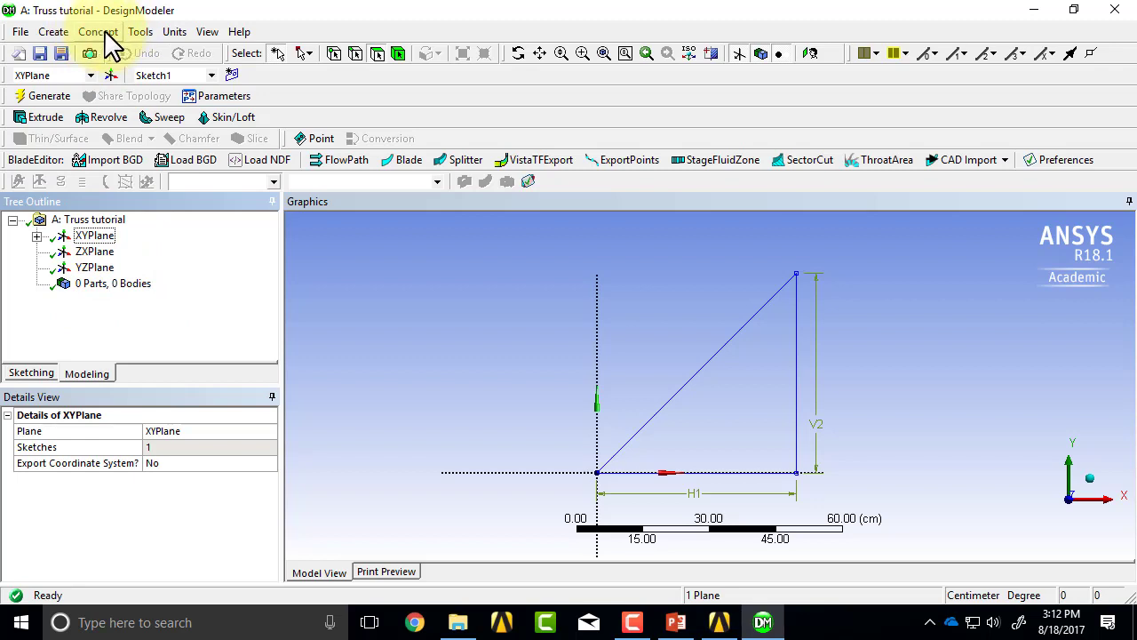
- Generate Lines From Sketches on the triangle sketch and inspect the resulting line body
{"action": "left_click", "coordinate": [100, 32]}
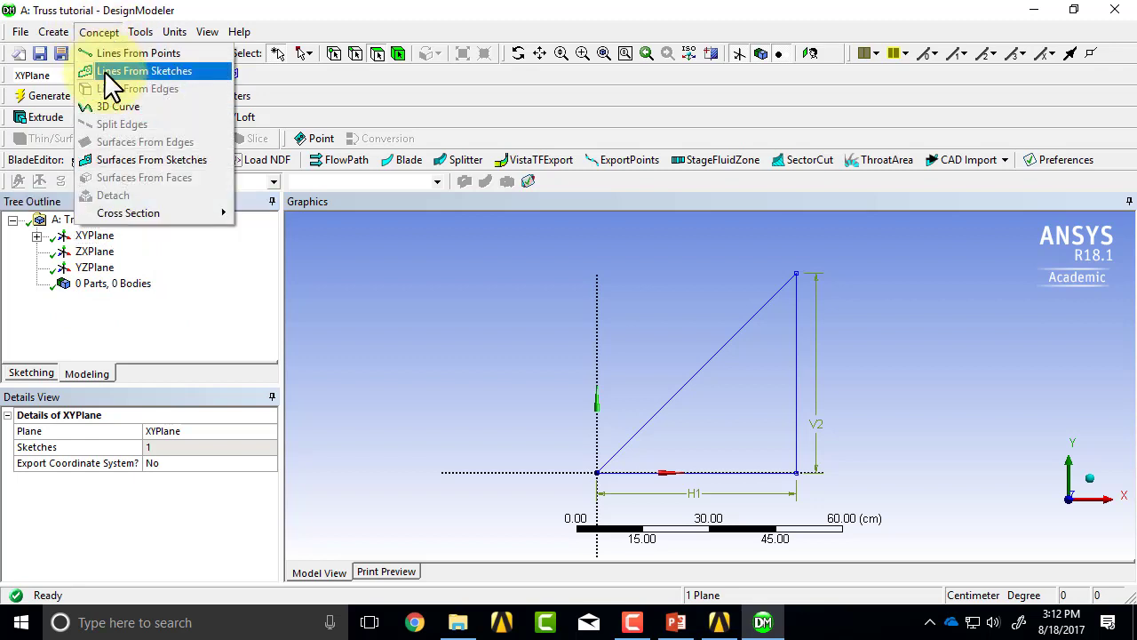
{"action": "left_click", "coordinate": [144, 71]}
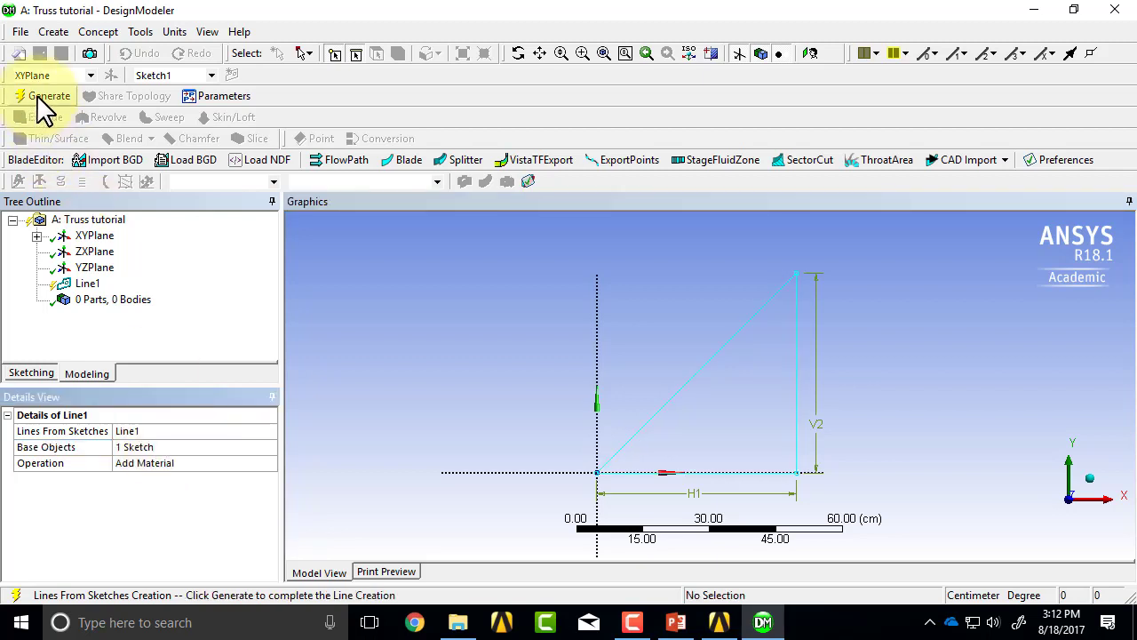
{"action": "left_click", "coordinate": [48, 96]}
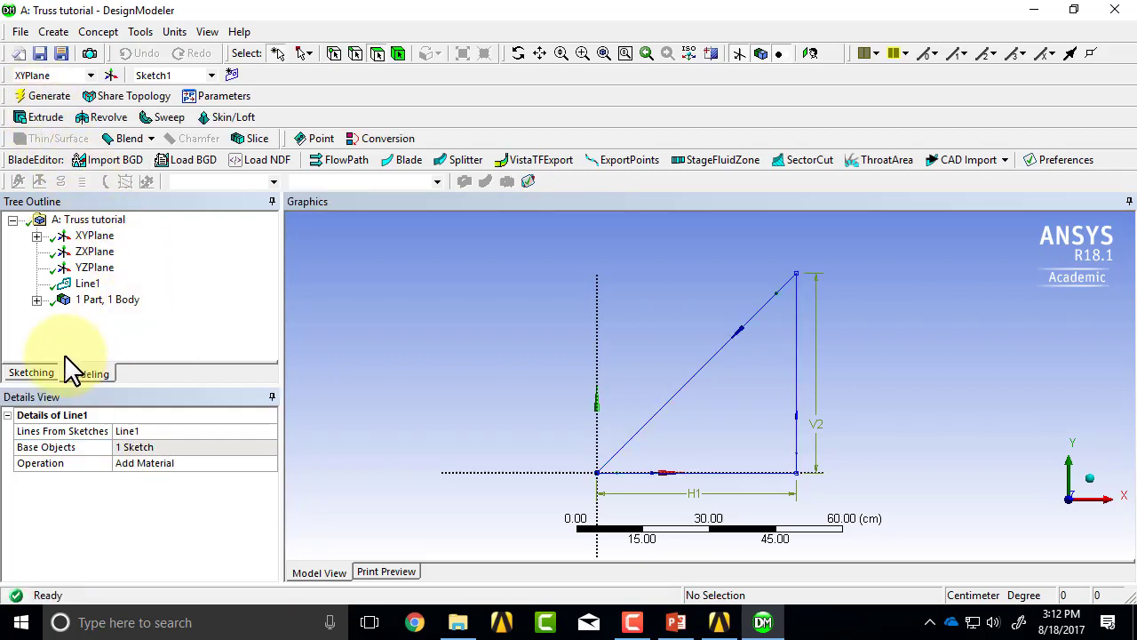
{"action": "left_click", "coordinate": [37, 298]}
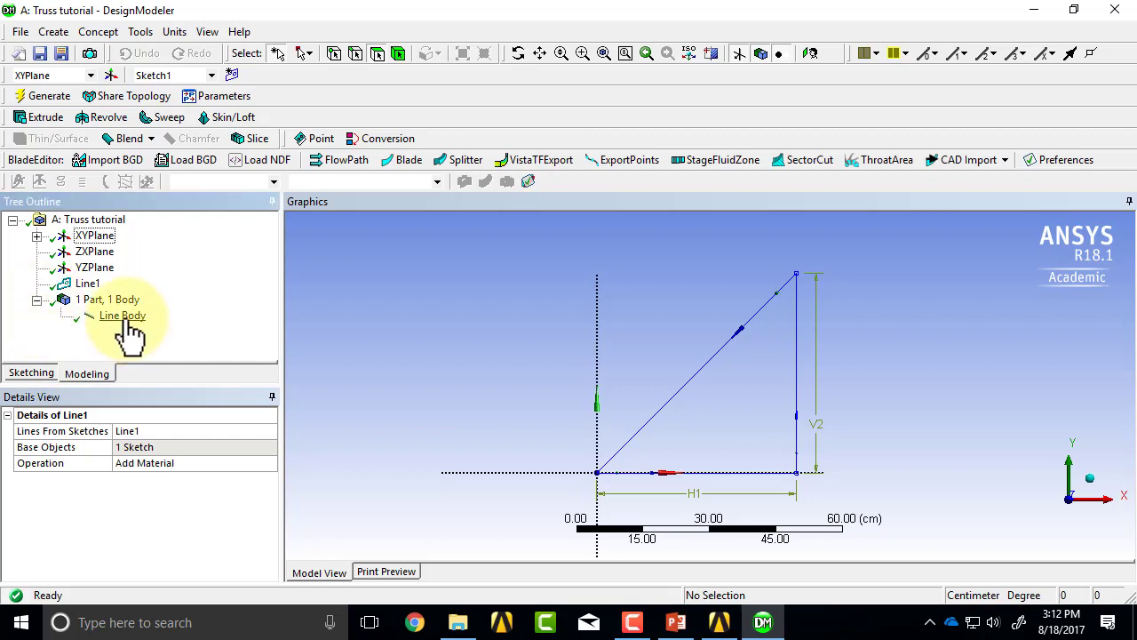
{"action": "left_click", "coordinate": [122, 316]}
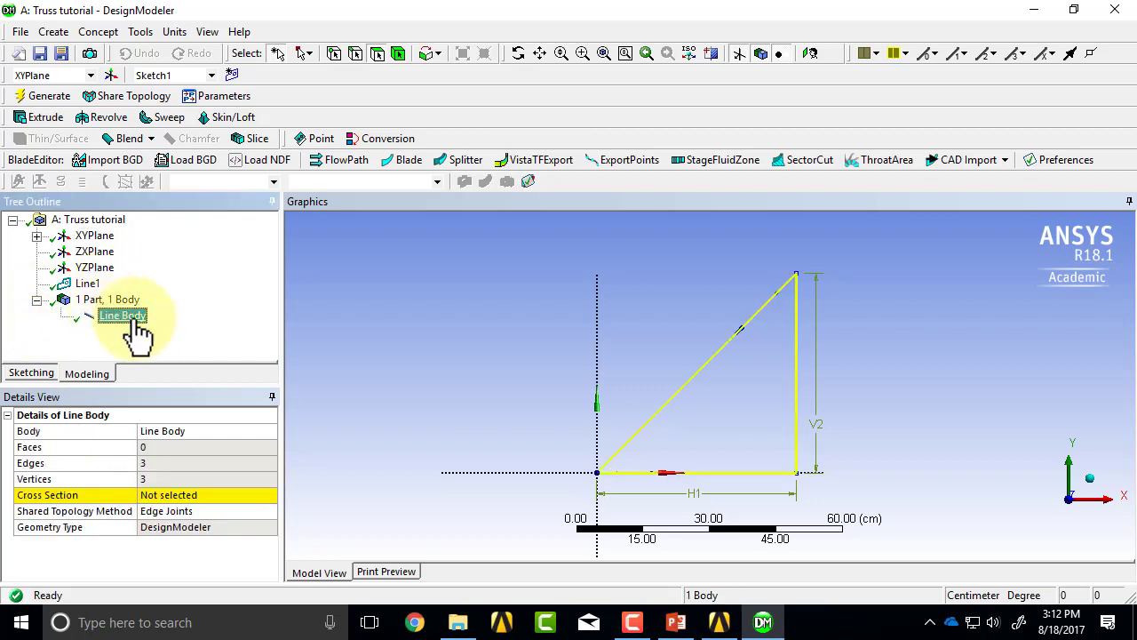
{"action": "mouse_move", "coordinate": [690, 267]}
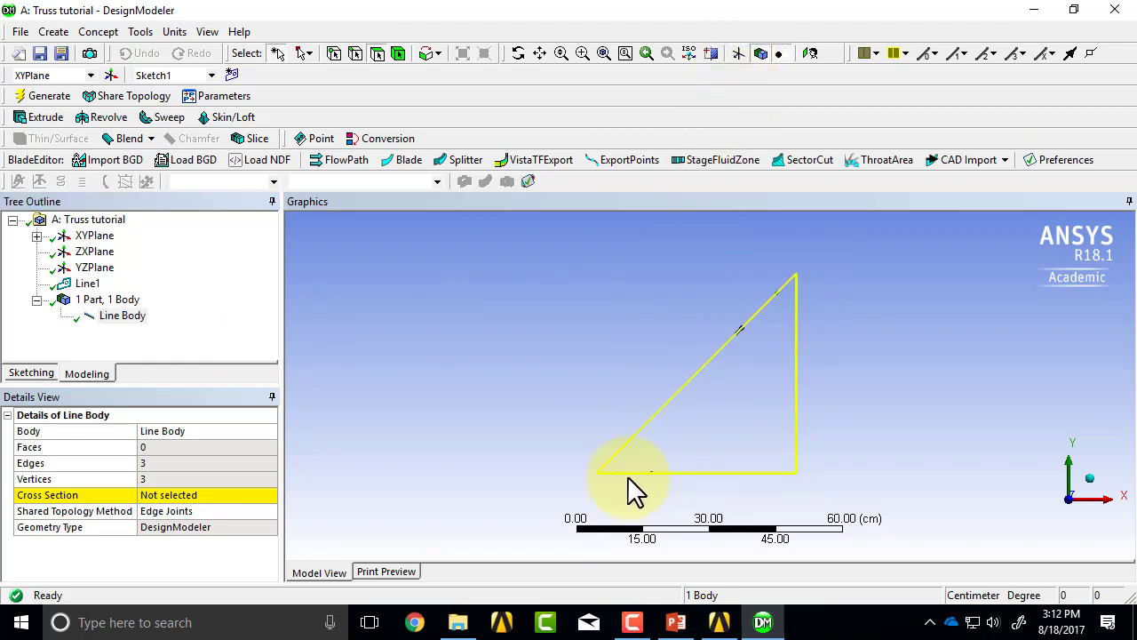
{"action": "mouse_move", "coordinate": [524, 418]}
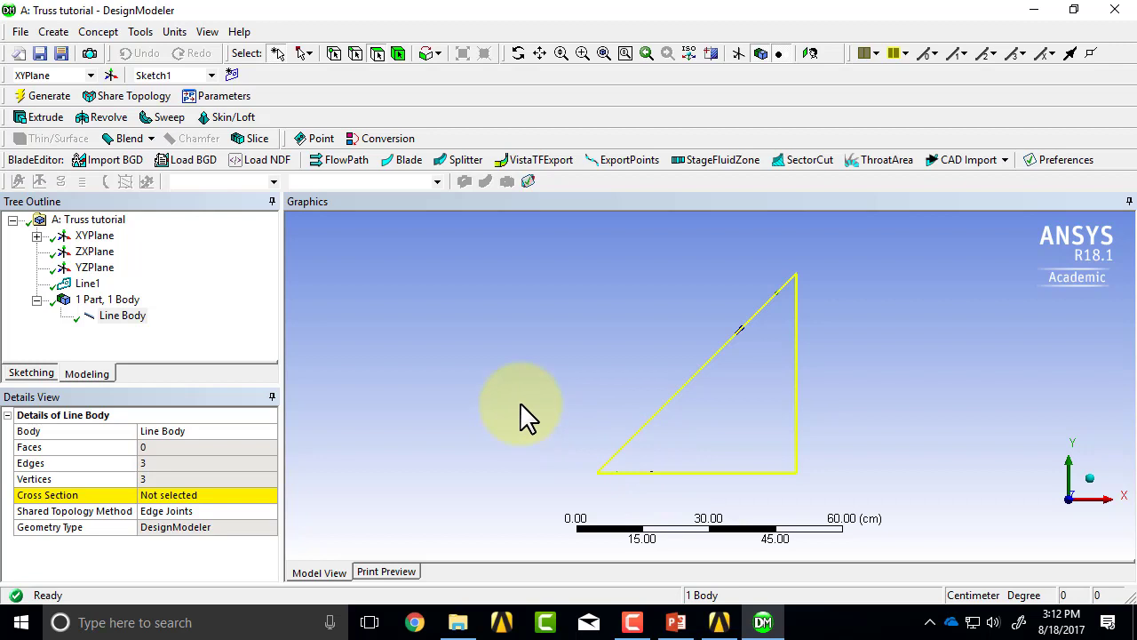
{"action": "mouse_move", "coordinate": [284, 368]}
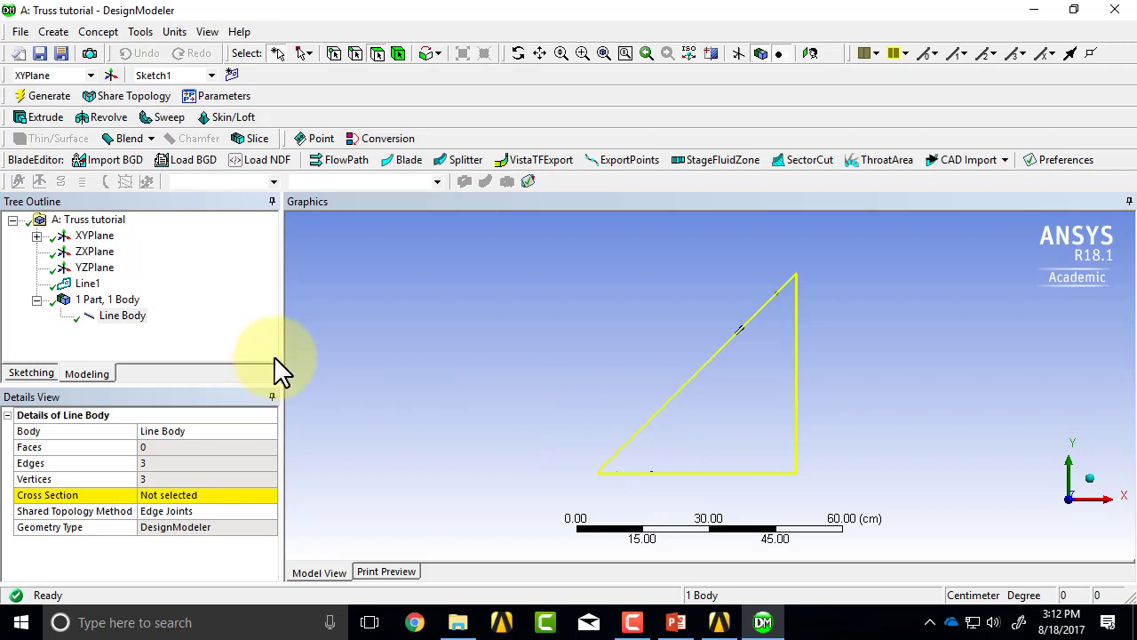
{"action": "mouse_move", "coordinate": [123, 316]}
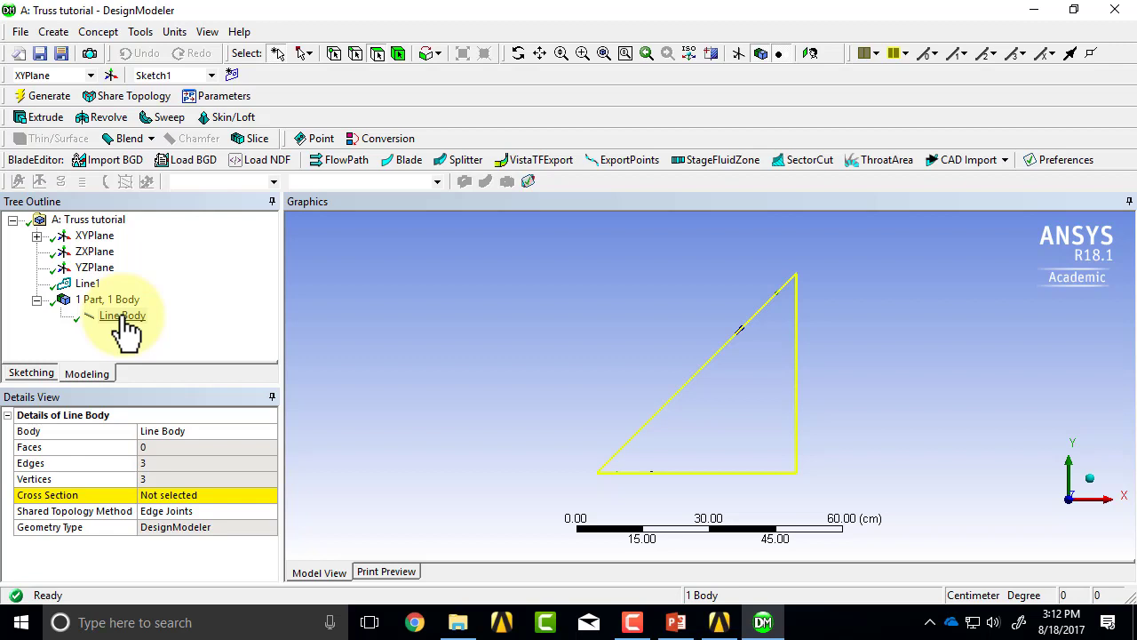
{"action": "mouse_move", "coordinate": [181, 329]}
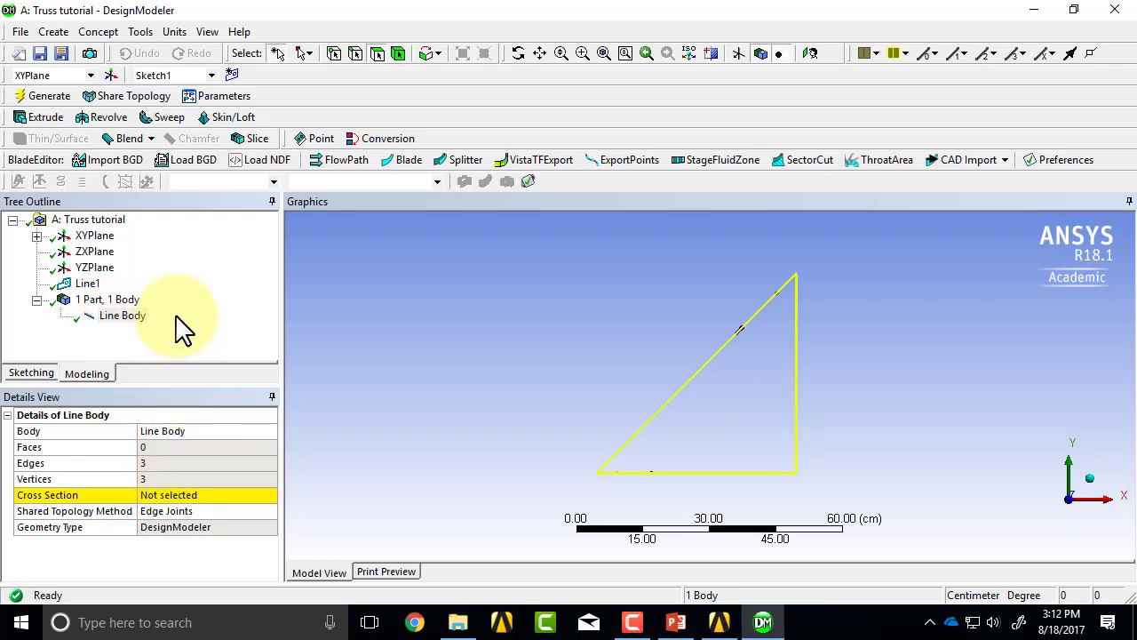
{"action": "mouse_move", "coordinate": [204, 288]}
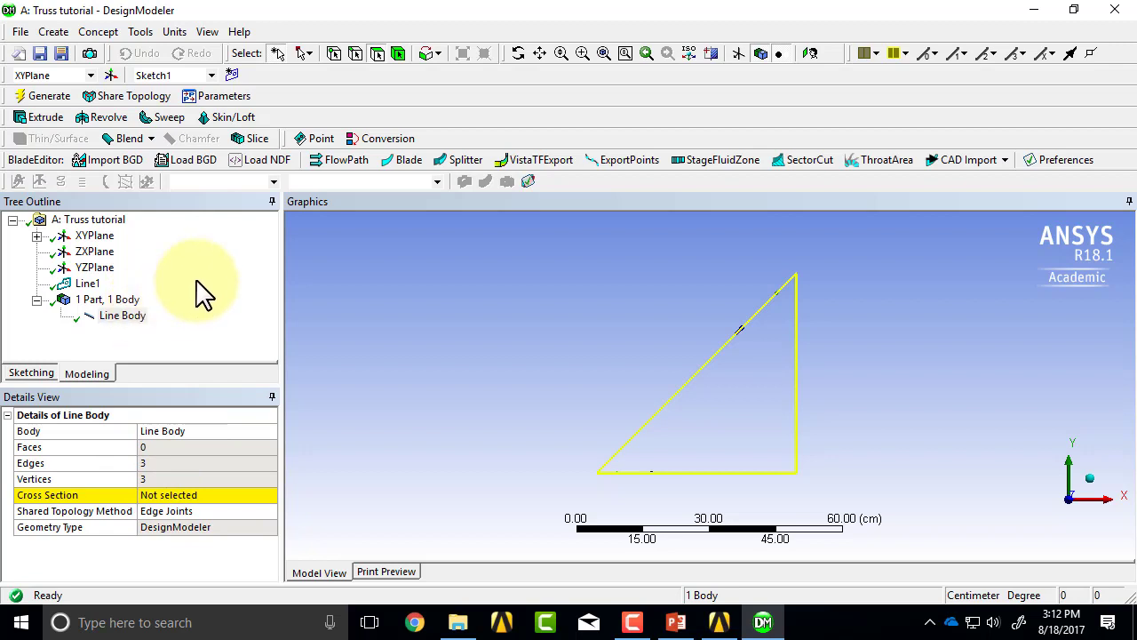
{"action": "mouse_move", "coordinate": [462, 376]}
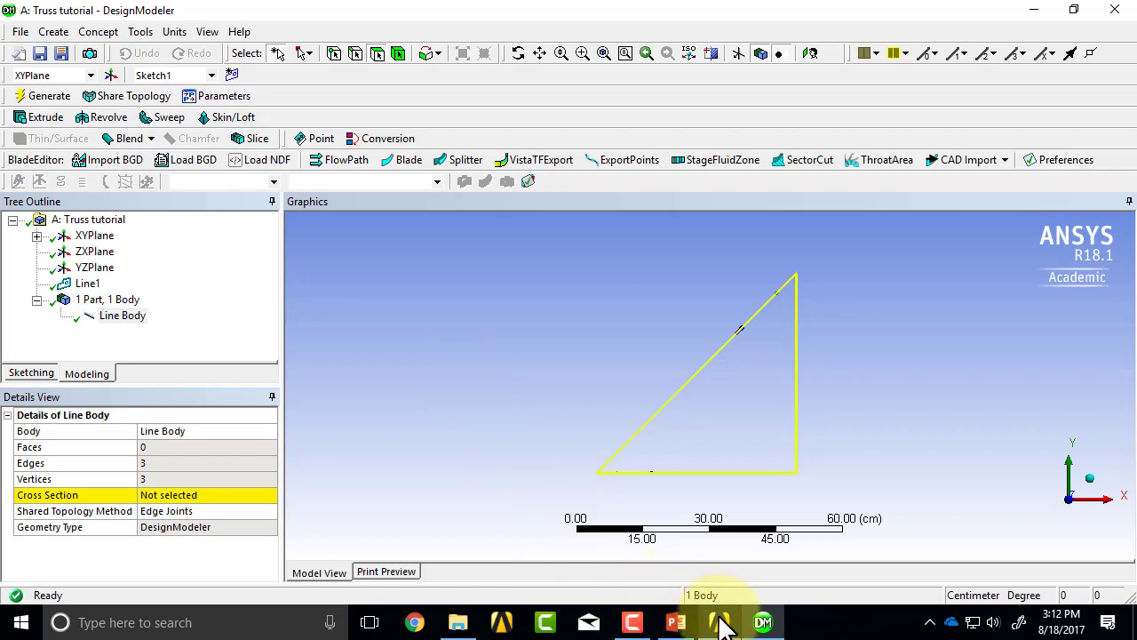
- Save the project as 'truss' in mae4700 > videos > truss > truss demo via Save As
{"action": "left_click", "coordinate": [720, 622]}
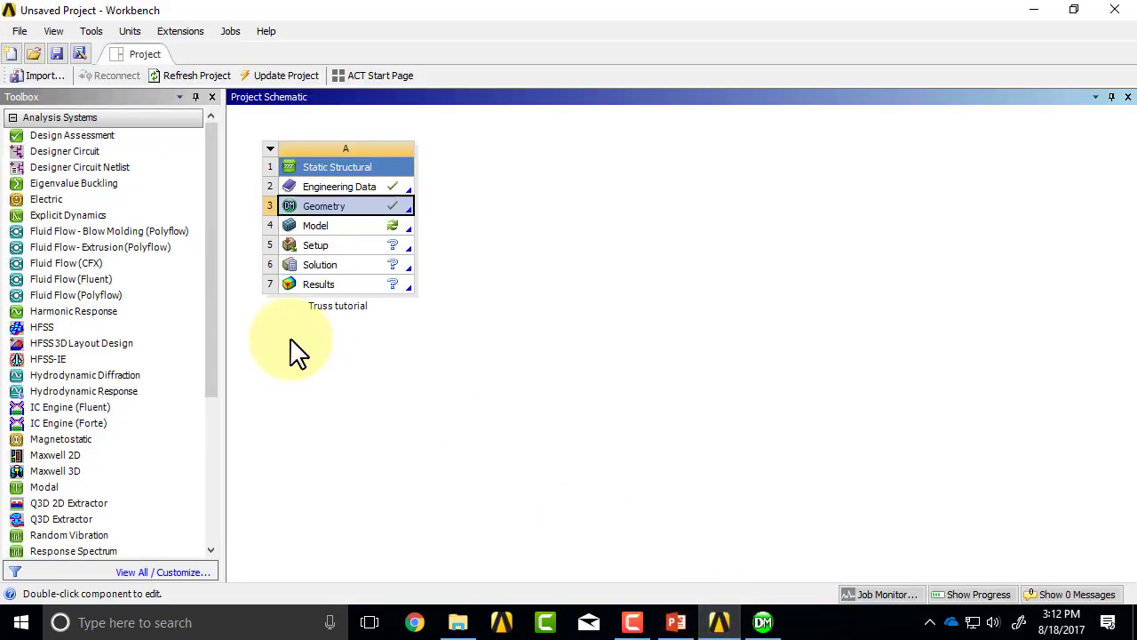
{"action": "left_click", "coordinate": [17, 32]}
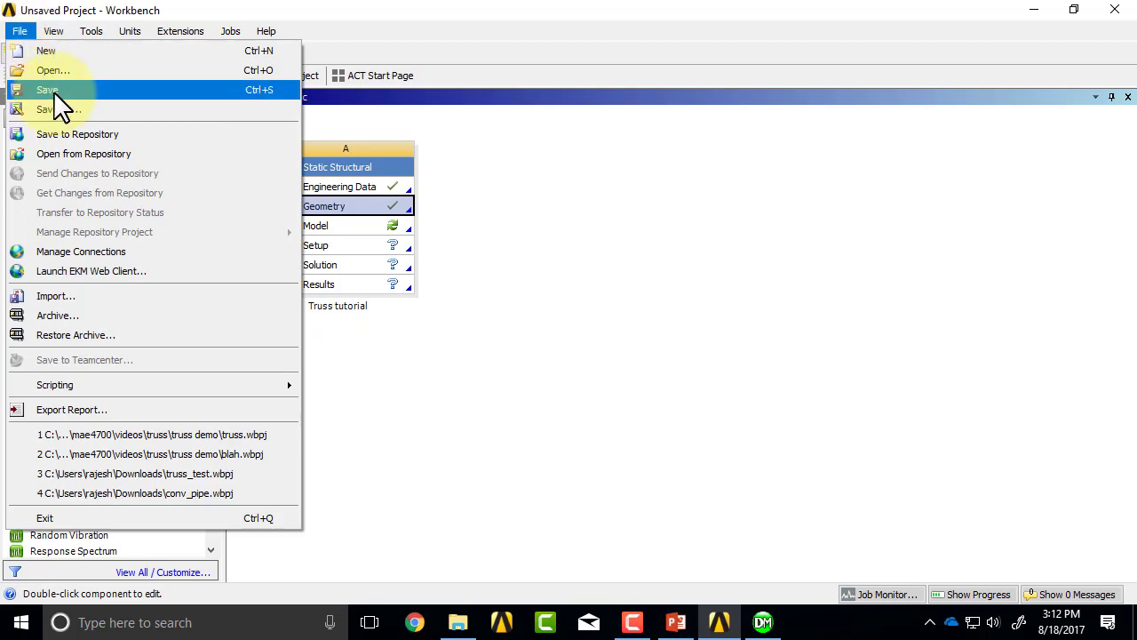
{"action": "left_click", "coordinate": [46, 108]}
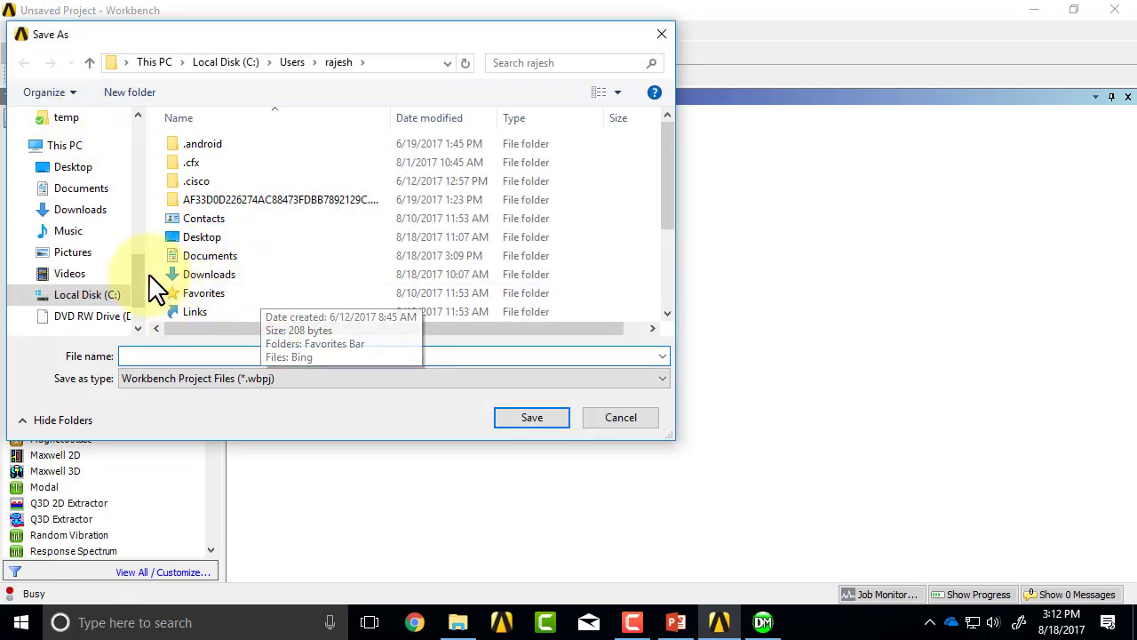
{"action": "scroll", "scroll_direction": "up", "scroll_amount": 3}
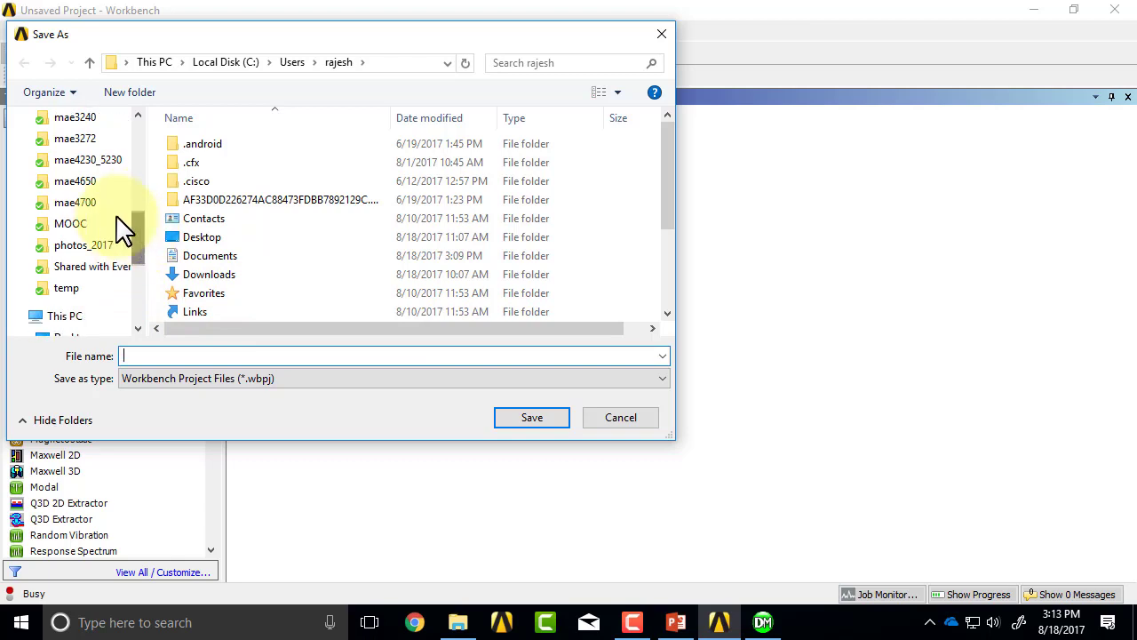
{"action": "double_click", "coordinate": [75, 203]}
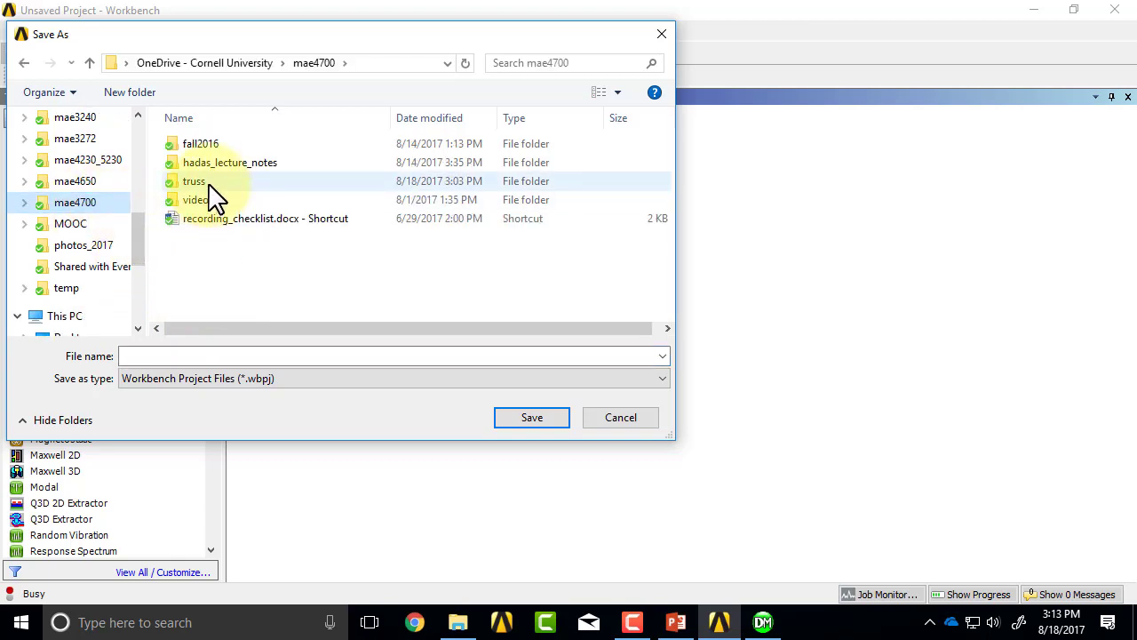
{"action": "double_click", "coordinate": [194, 181]}
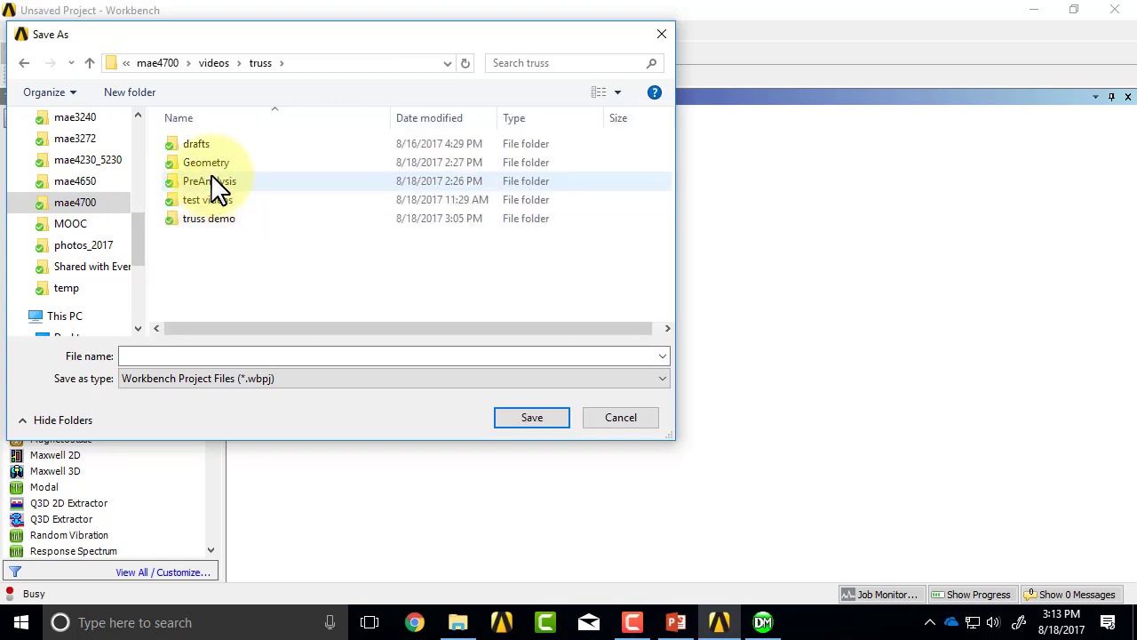
{"action": "double_click", "coordinate": [209, 217]}
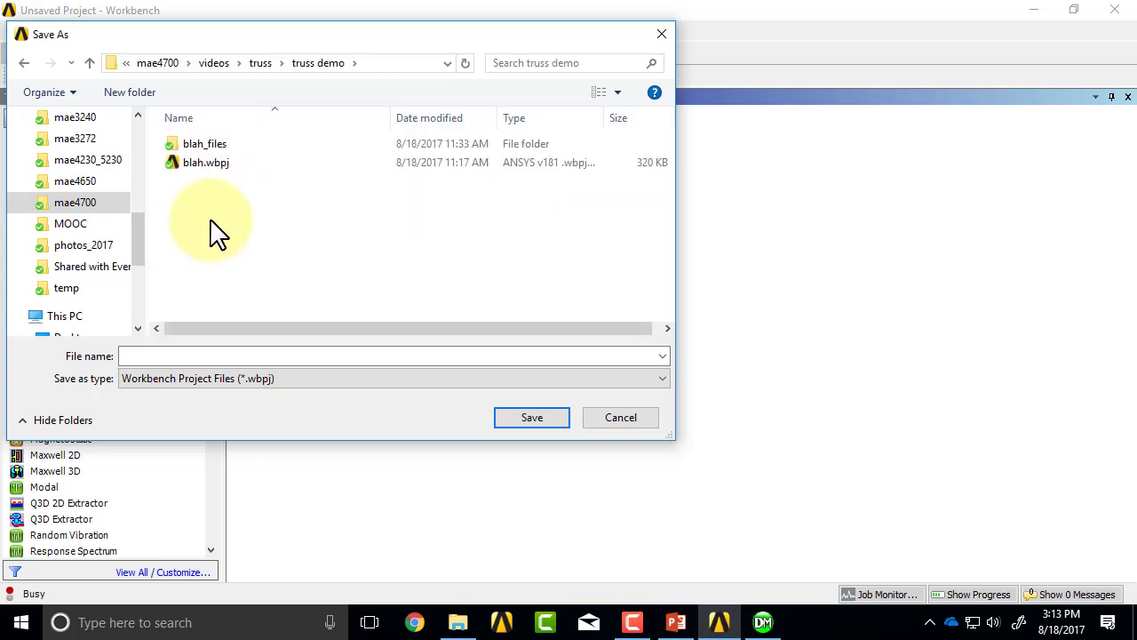
{"action": "type", "text": "tr"}
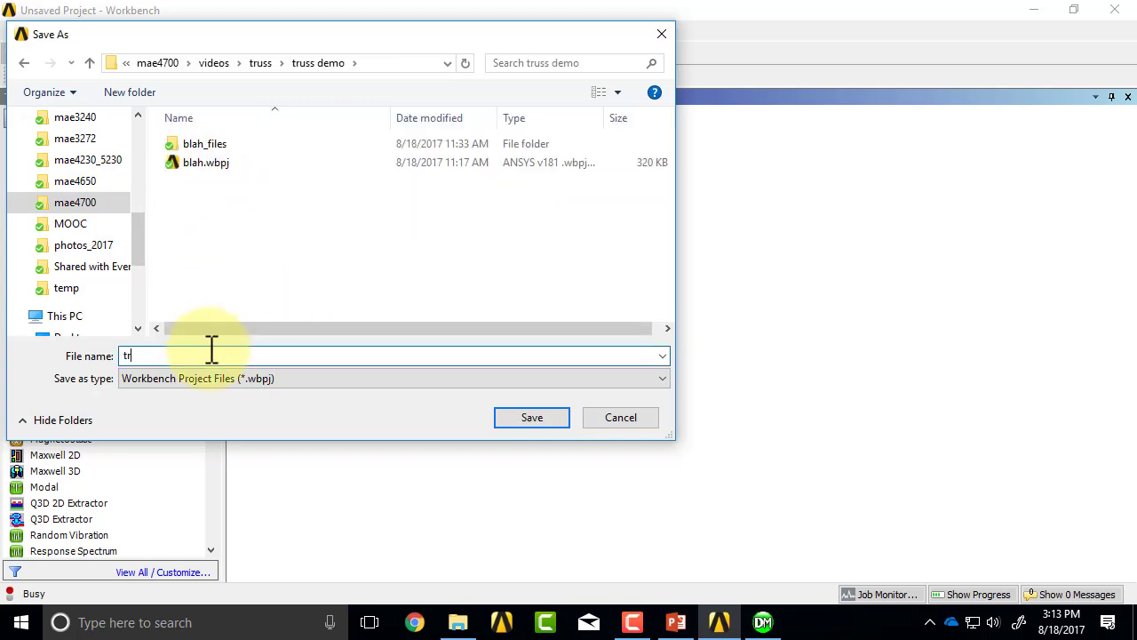
{"action": "type", "text": "uss"}
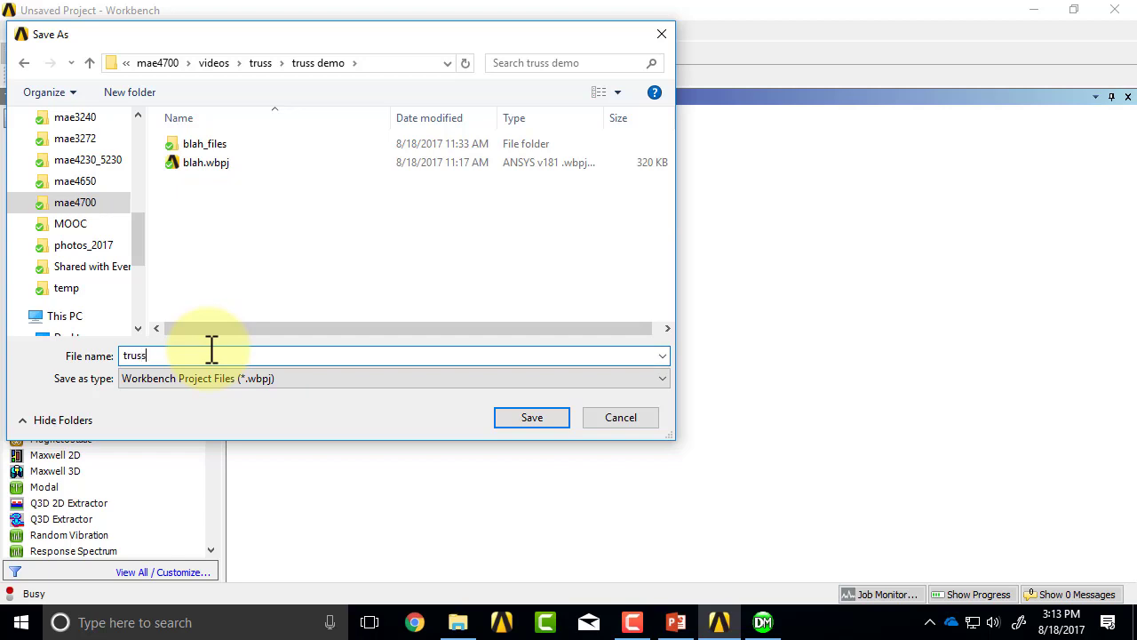
{"action": "mouse_move", "coordinate": [531, 418]}
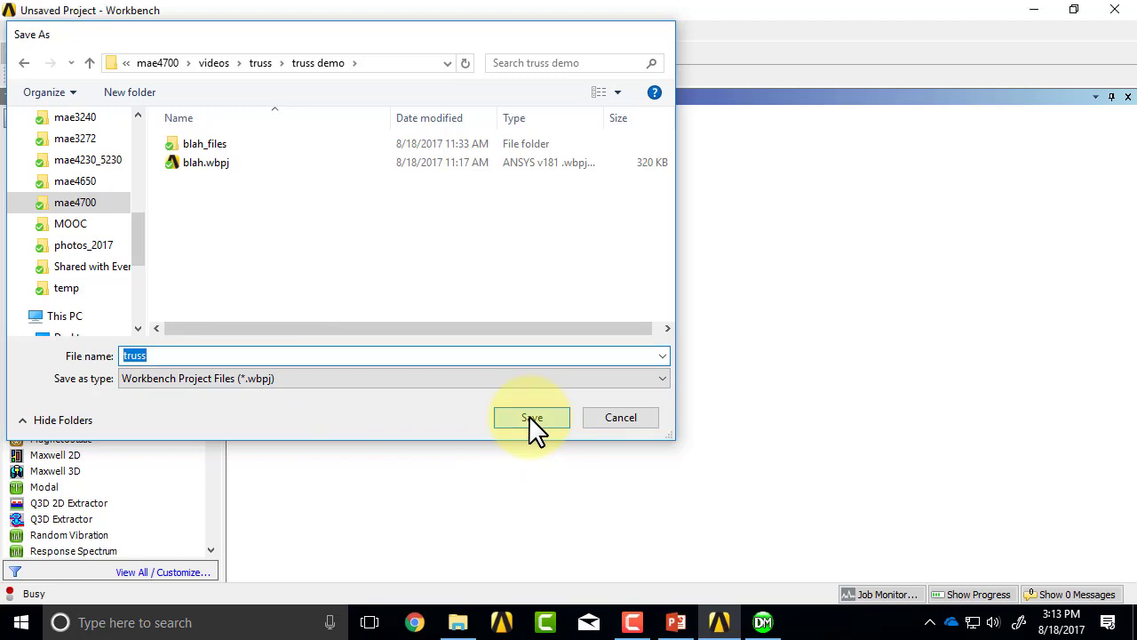
{"action": "left_click", "coordinate": [531, 417]}
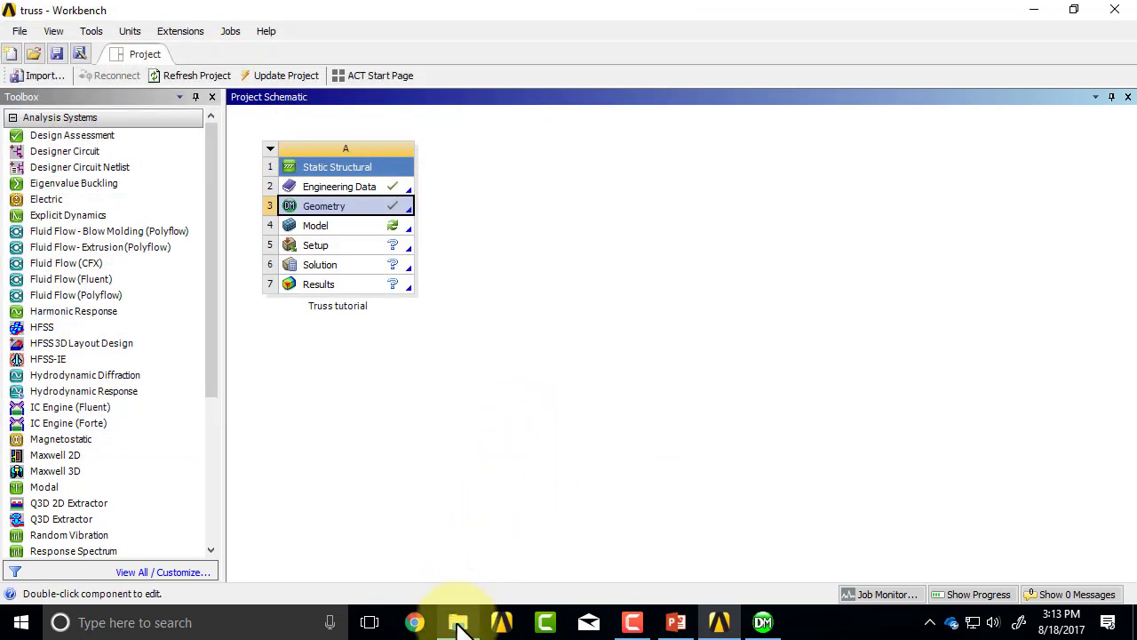
- View the truss demo folder in File Explorer showing truss.wbpj and truss_files
{"action": "left_click", "coordinate": [458, 622]}
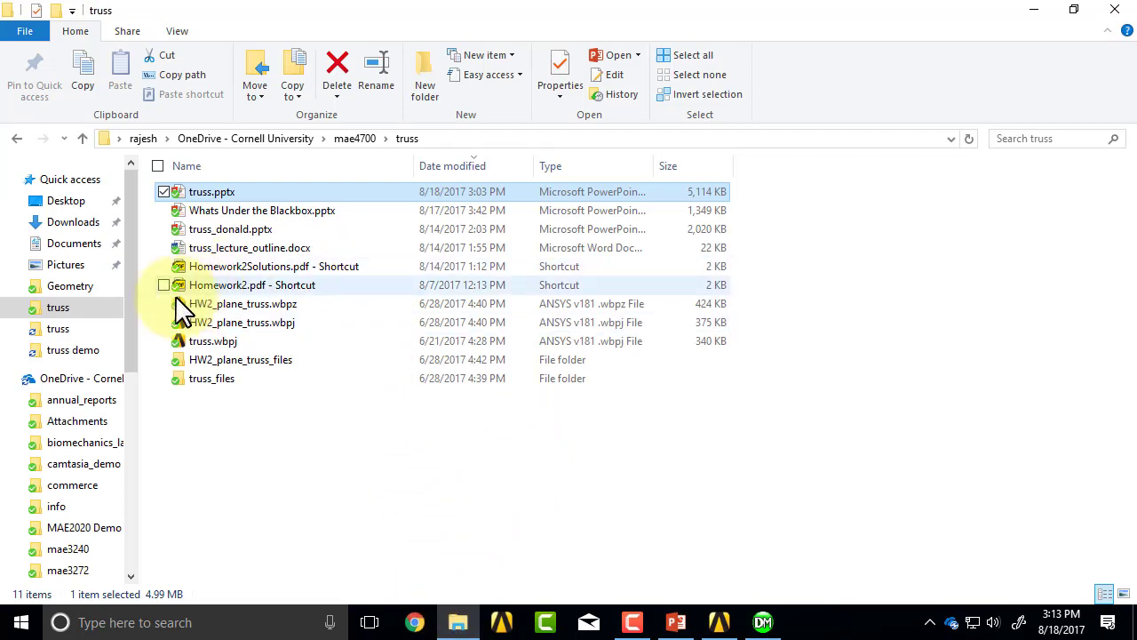
{"action": "left_click", "coordinate": [73, 348]}
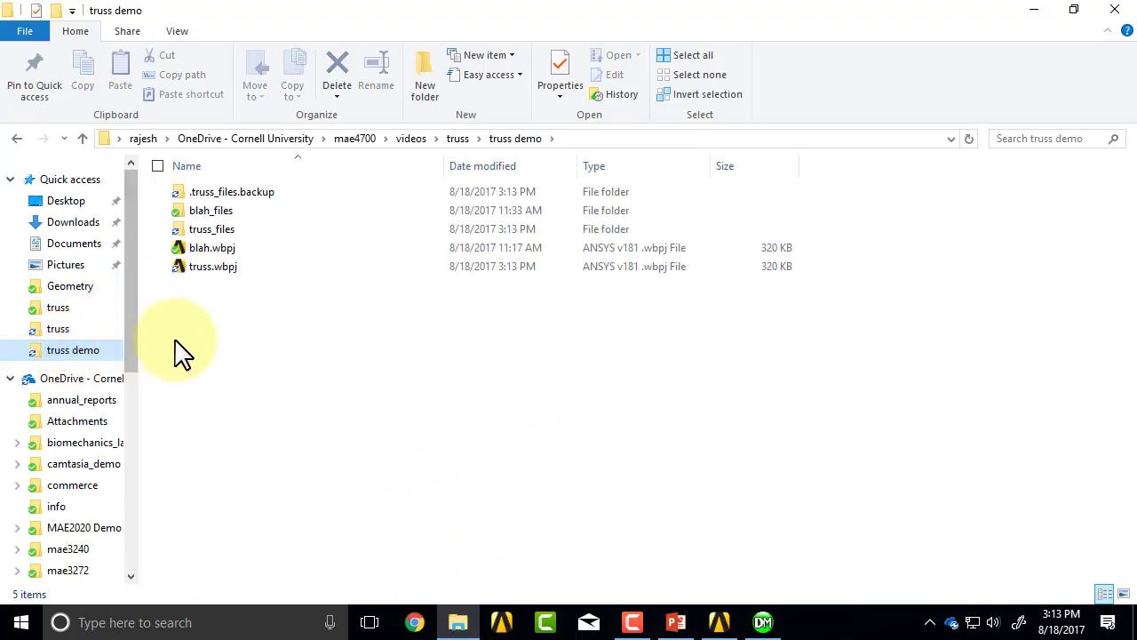
{"action": "mouse_move", "coordinate": [189, 347]}
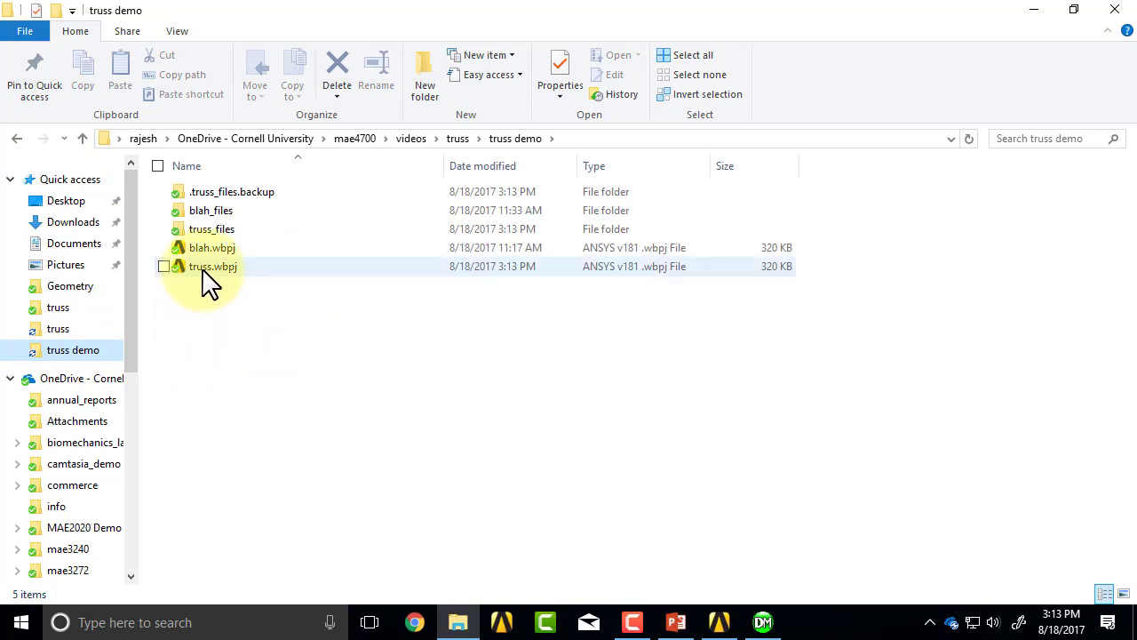
{"action": "mouse_move", "coordinate": [213, 270]}
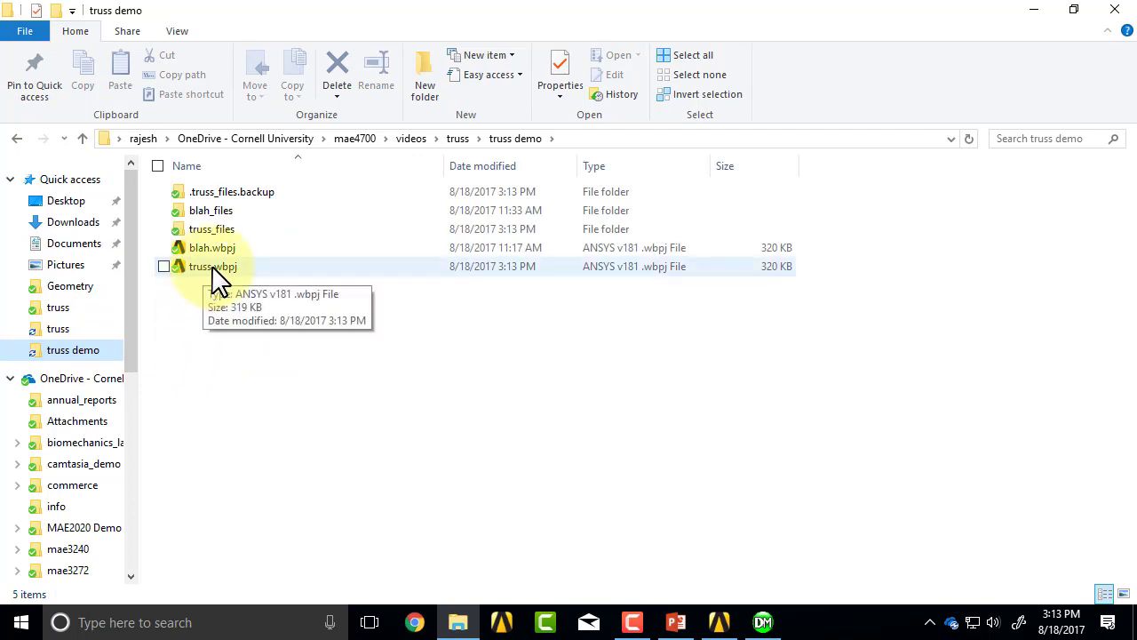
{"action": "mouse_move", "coordinate": [213, 228]}
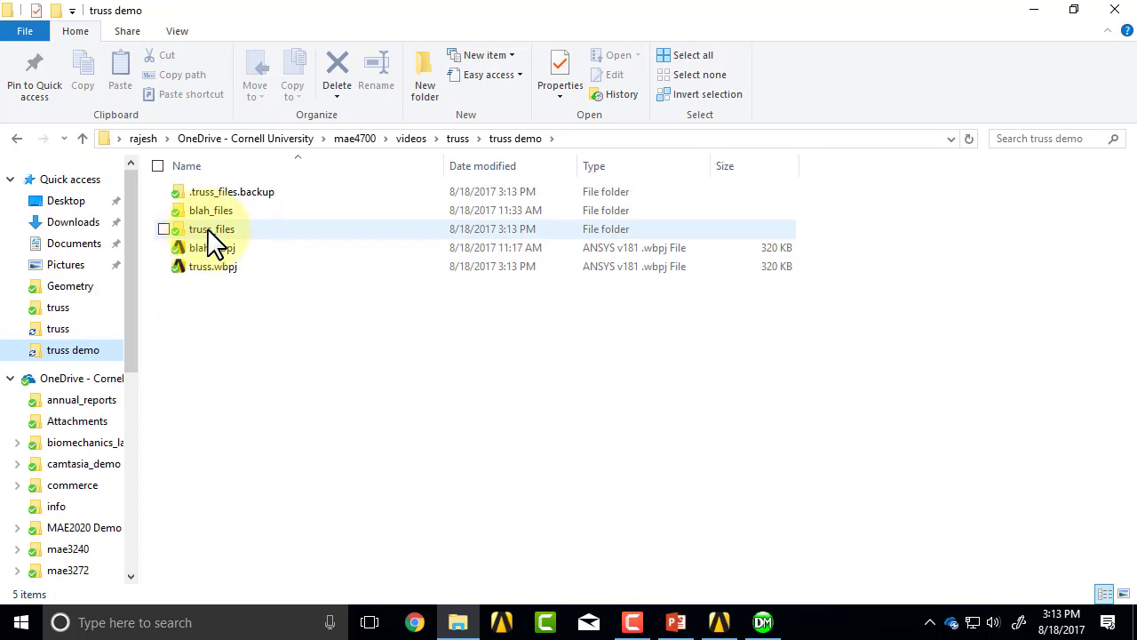
{"action": "mouse_move", "coordinate": [231, 229]}
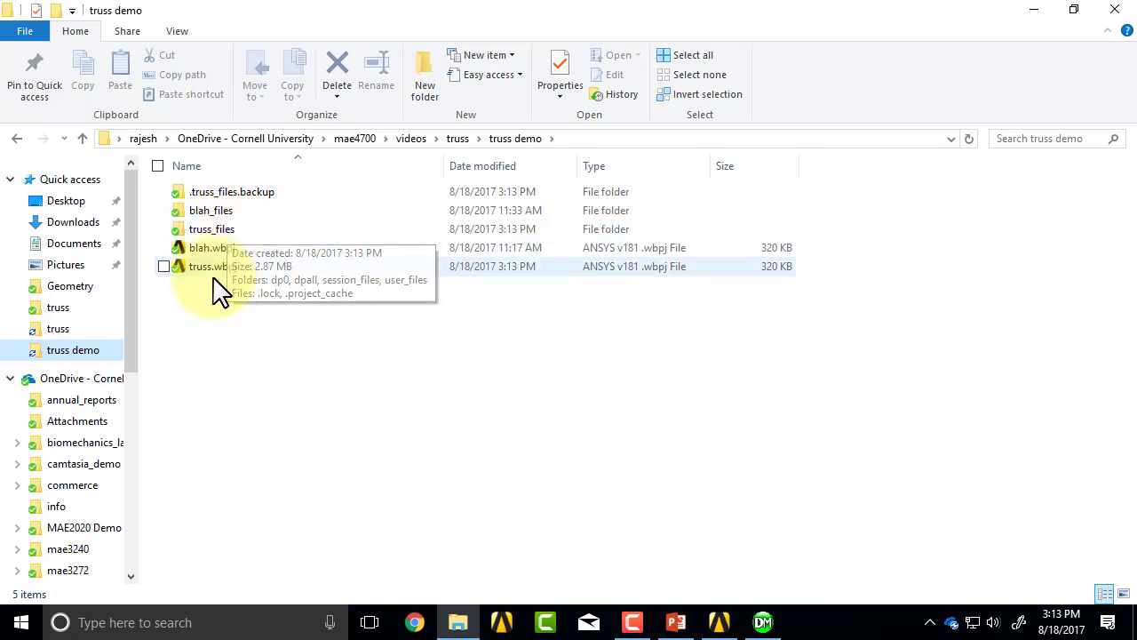
{"action": "mouse_move", "coordinate": [240, 270]}
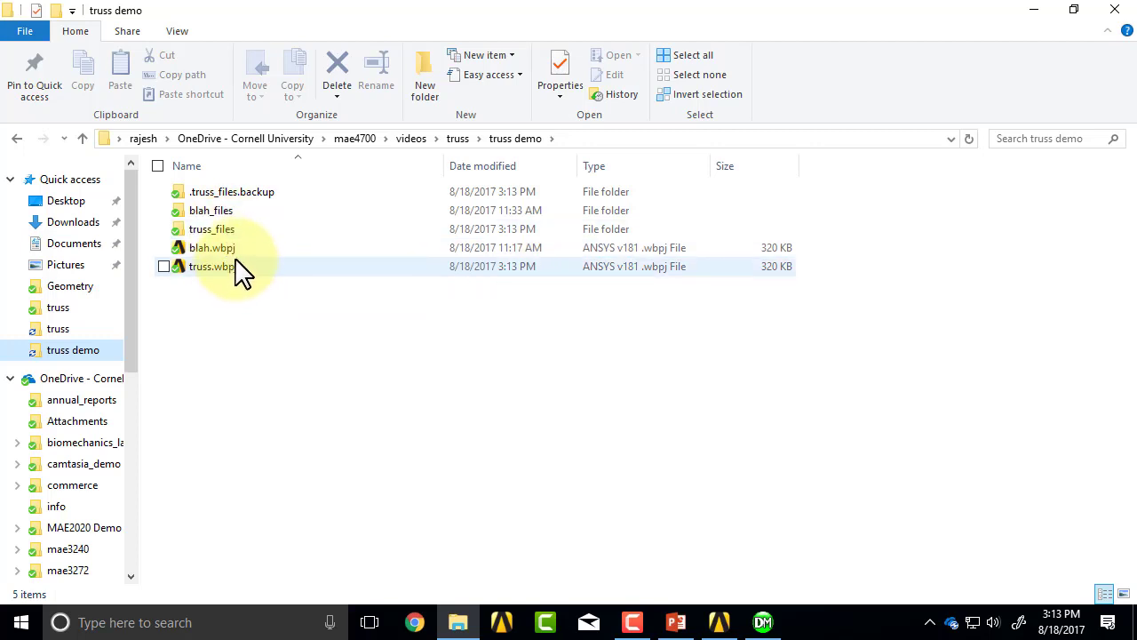
{"action": "mouse_move", "coordinate": [227, 227]}
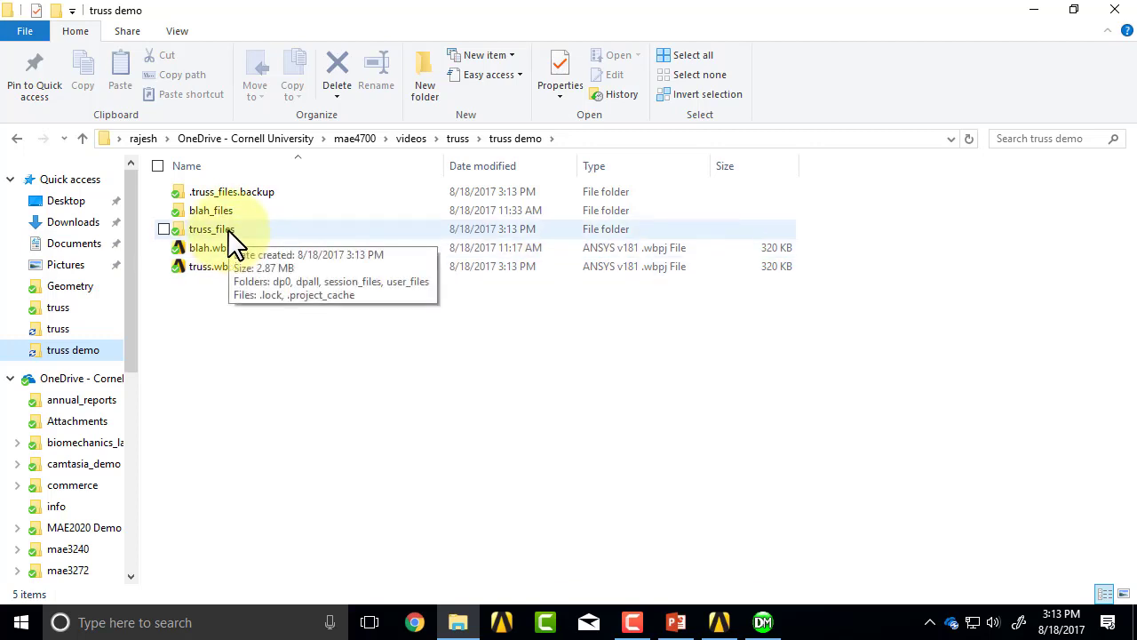
{"action": "mouse_move", "coordinate": [213, 240]}
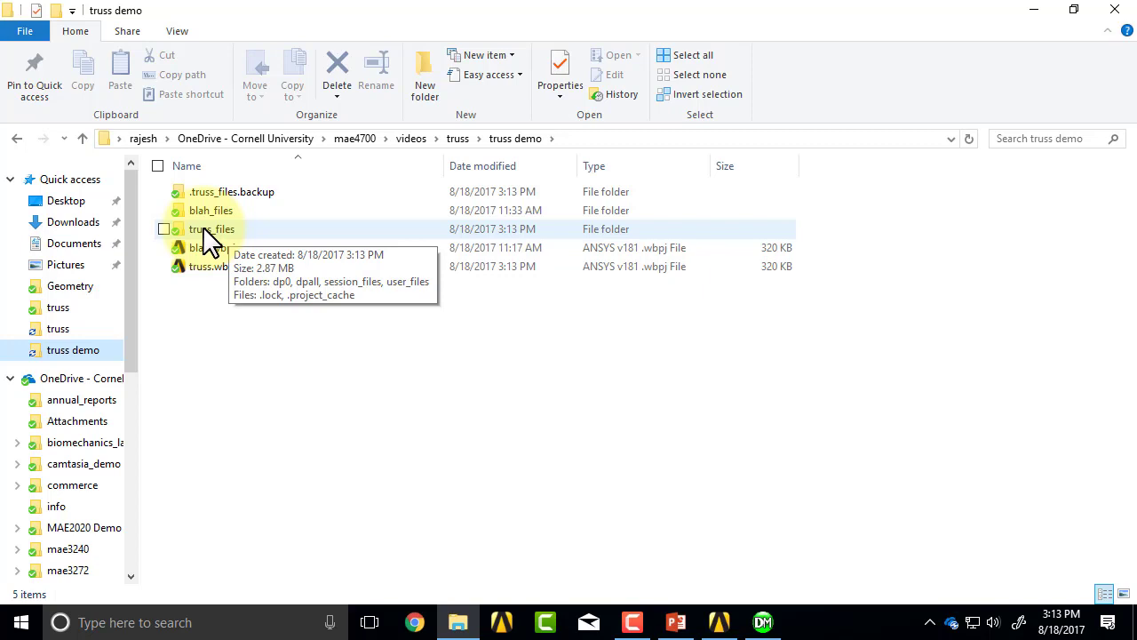
{"action": "mouse_move", "coordinate": [213, 267]}
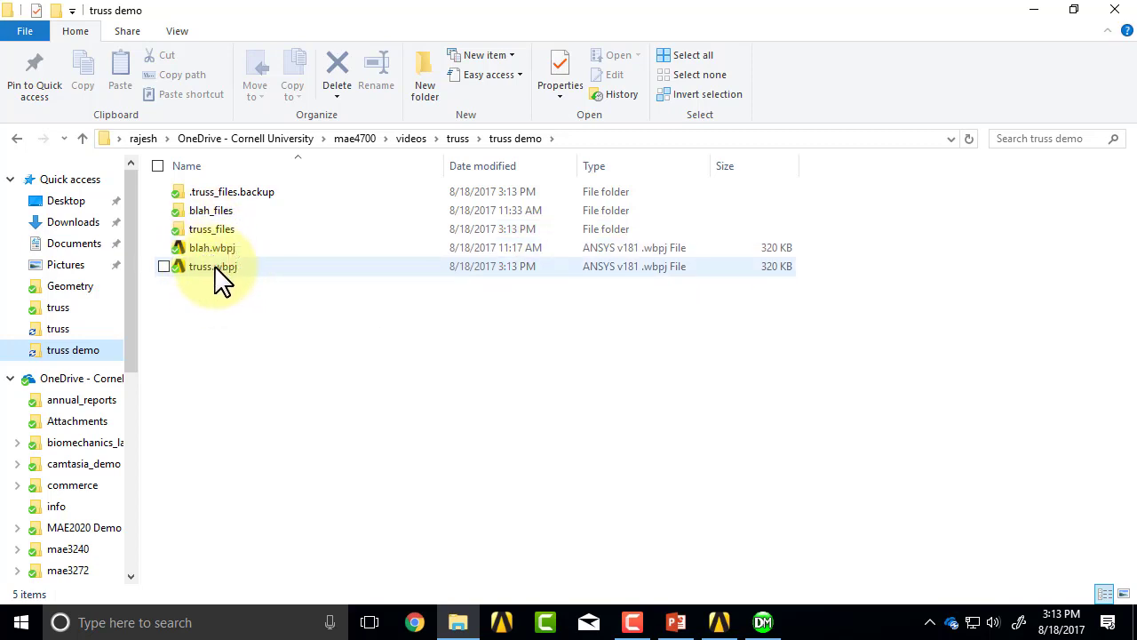
{"action": "mouse_move", "coordinate": [221, 270]}
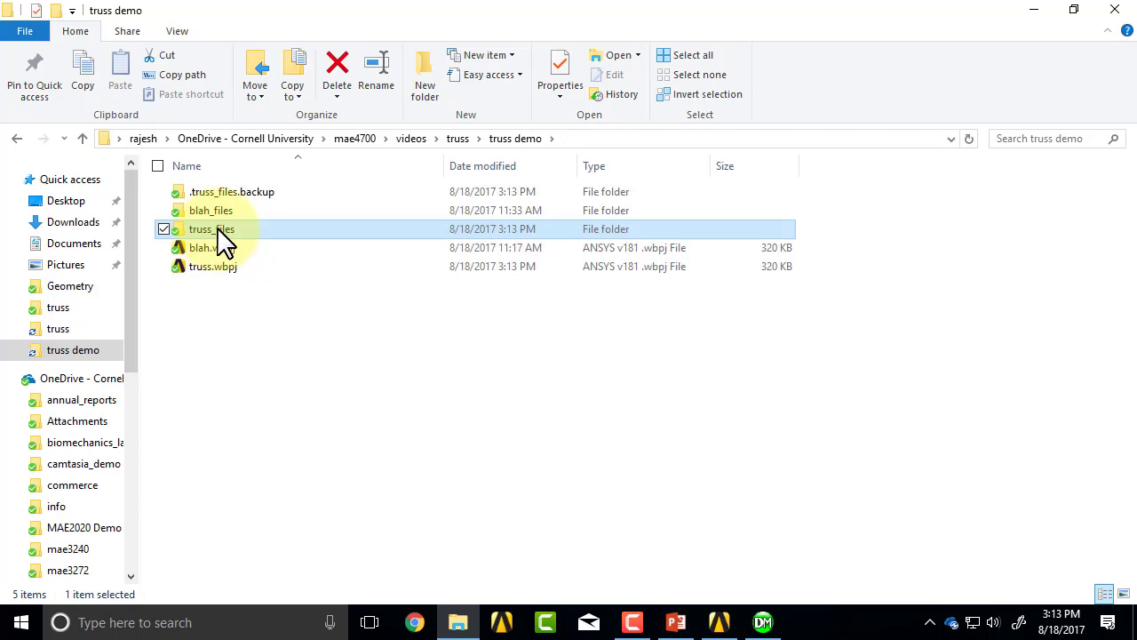
{"action": "mouse_move", "coordinate": [213, 323]}
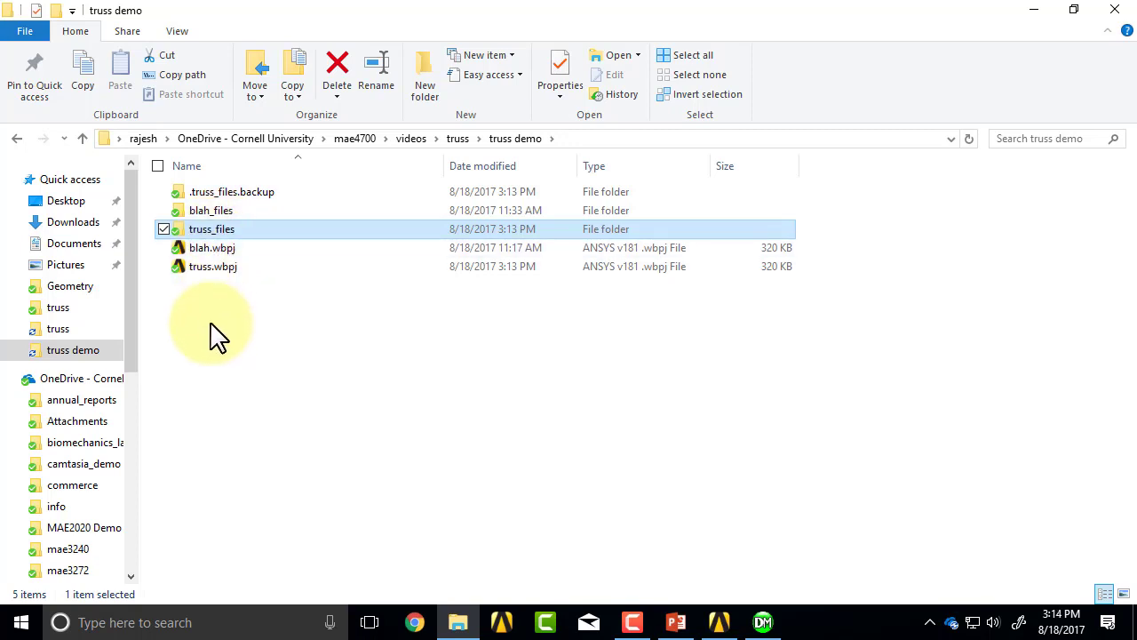
{"action": "mouse_move", "coordinate": [231, 192]}
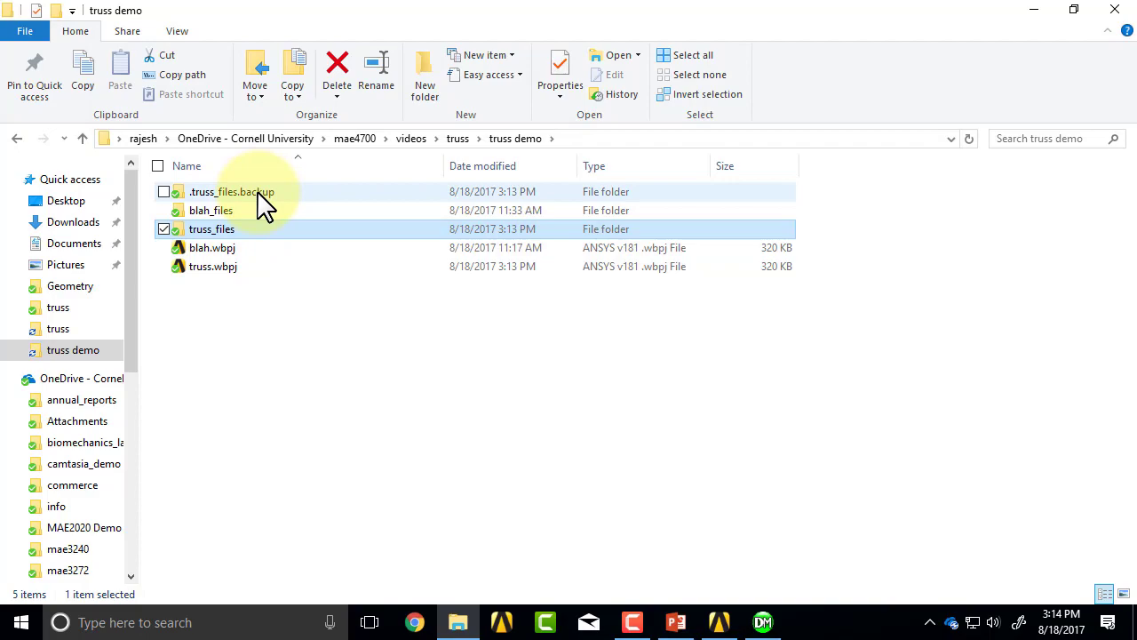
{"action": "mouse_move", "coordinate": [284, 334]}
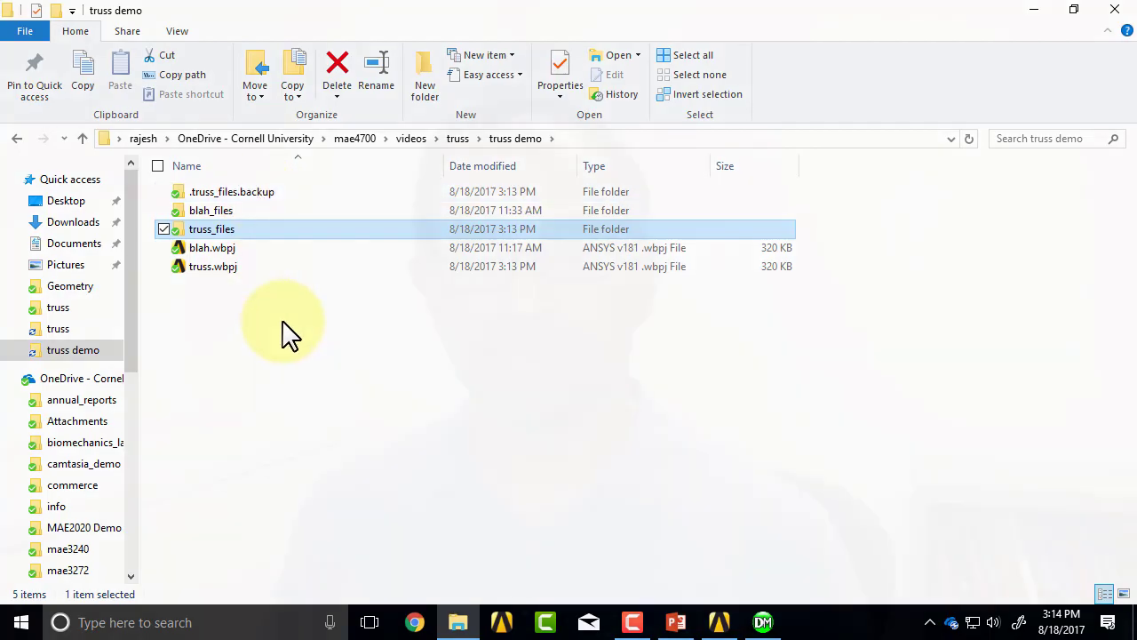